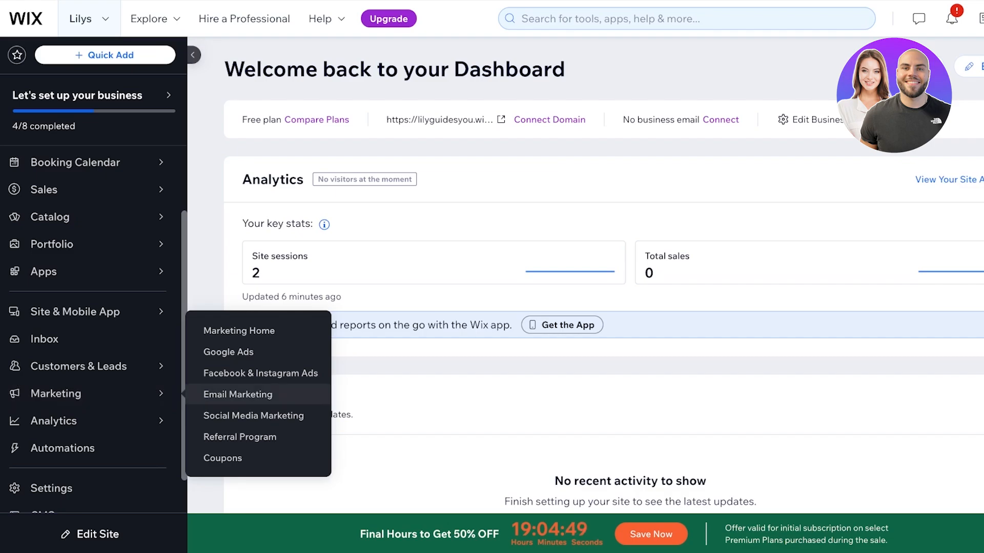
- Open Email Marketing from the Wix Dashboard to see the newsletter templates
left_click(237, 394)
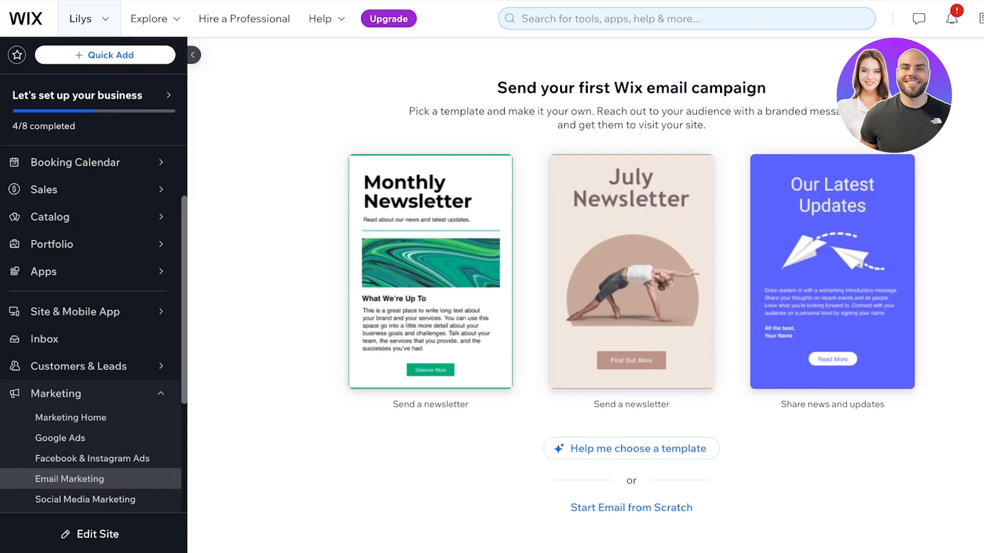
mouse_move(430, 272)
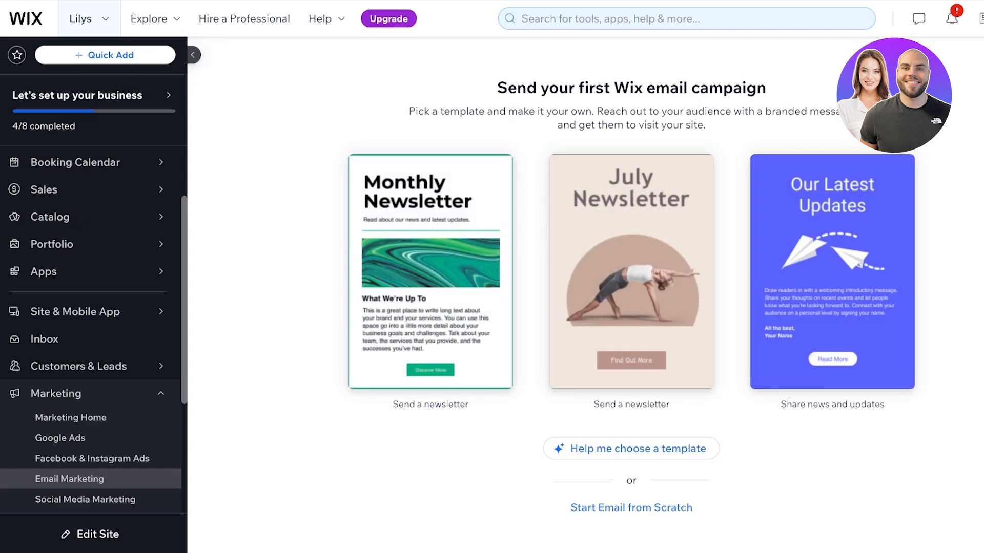
mouse_move(631, 448)
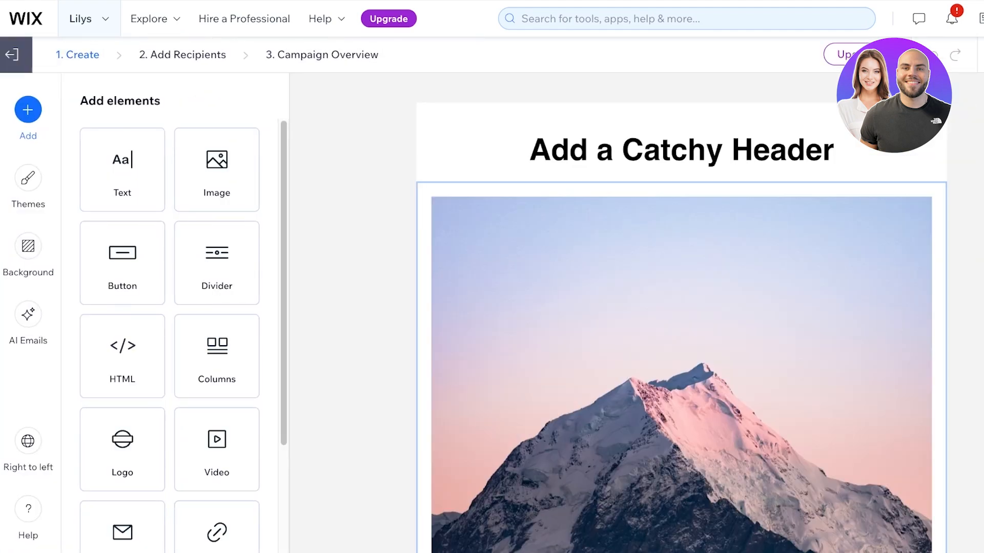
- Place a Logo element above the 'Add a Catchy Header' text
left_click(681, 149)
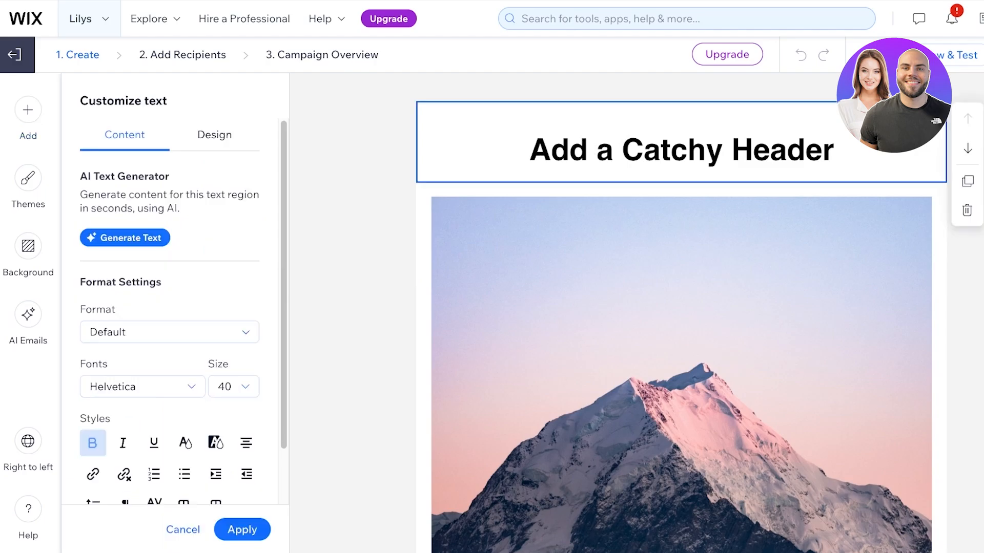
left_click(28, 109)
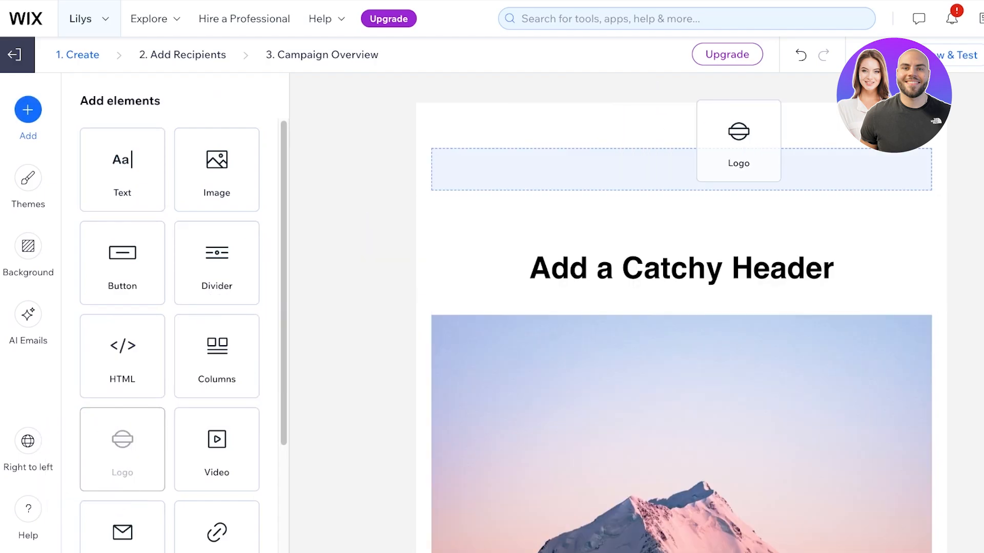
left_click(738, 131)
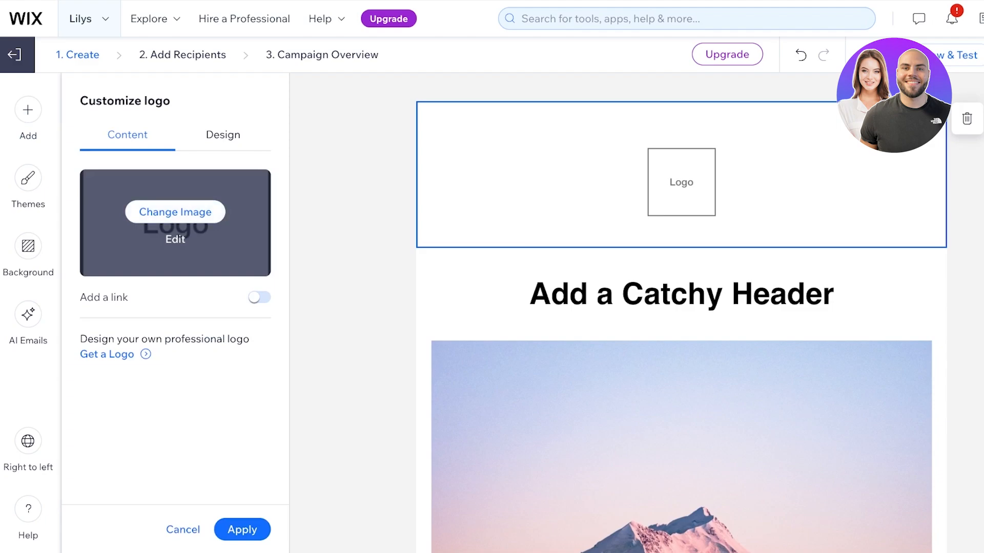
- Upload the black SPENCER logo from the computer and add it to the logo block
left_click(174, 212)
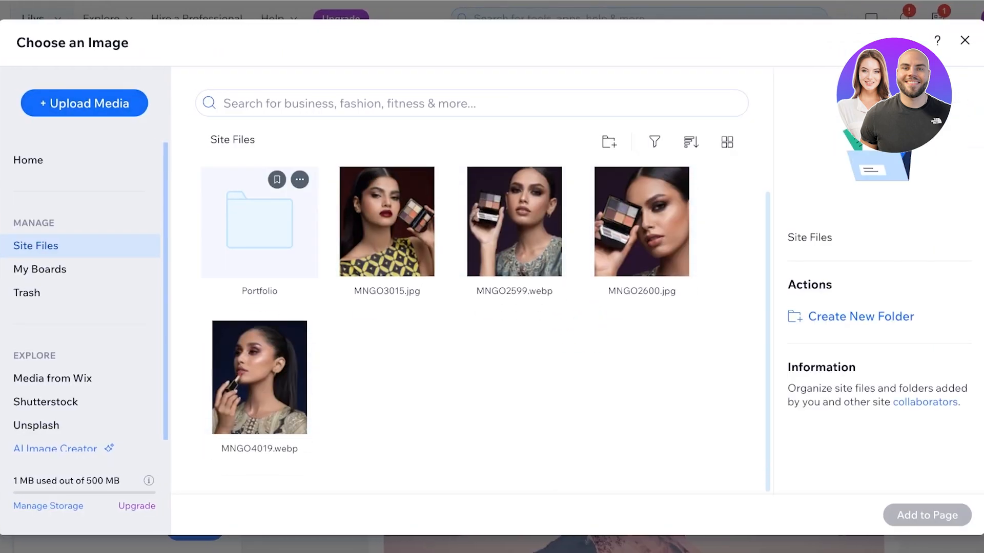
double_click(258, 221)
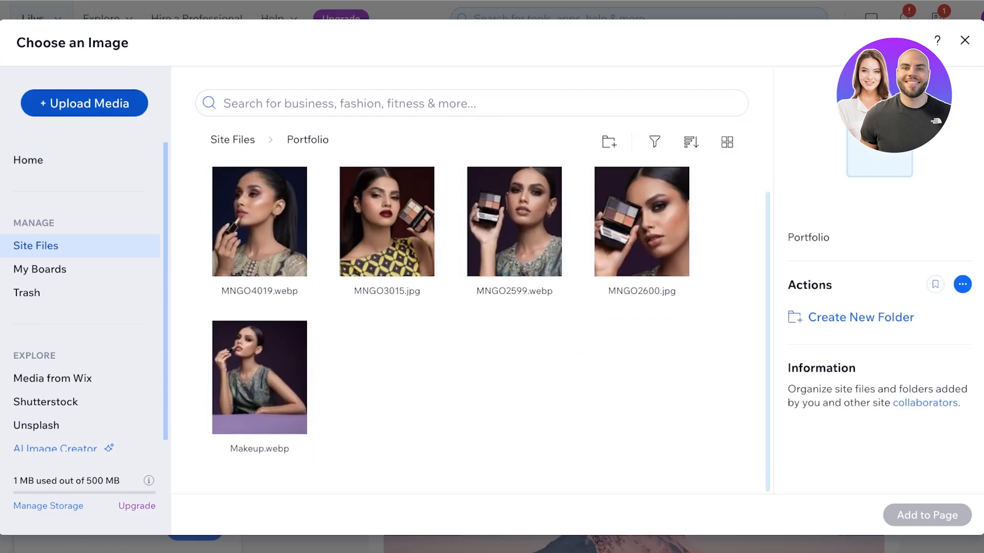
left_click(84, 103)
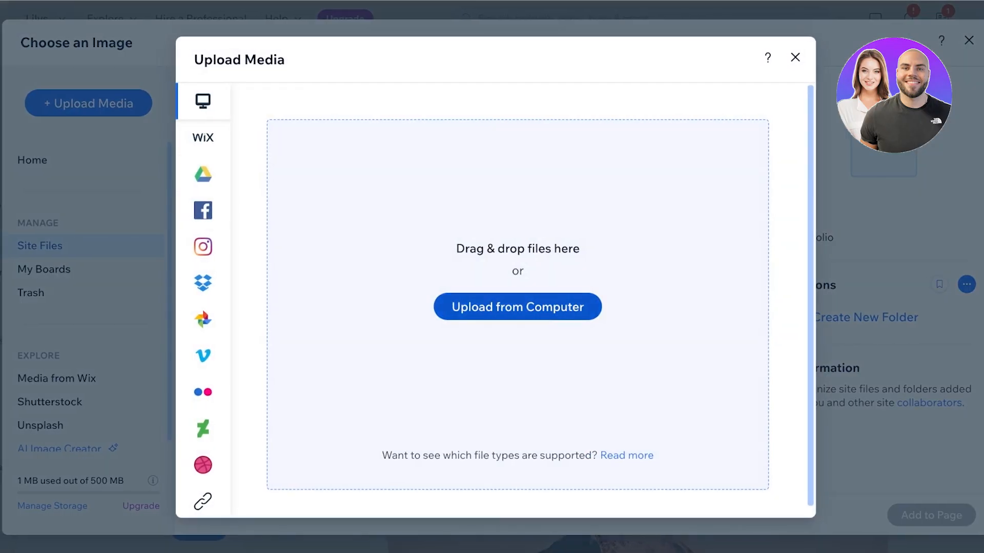
left_click(517, 307)
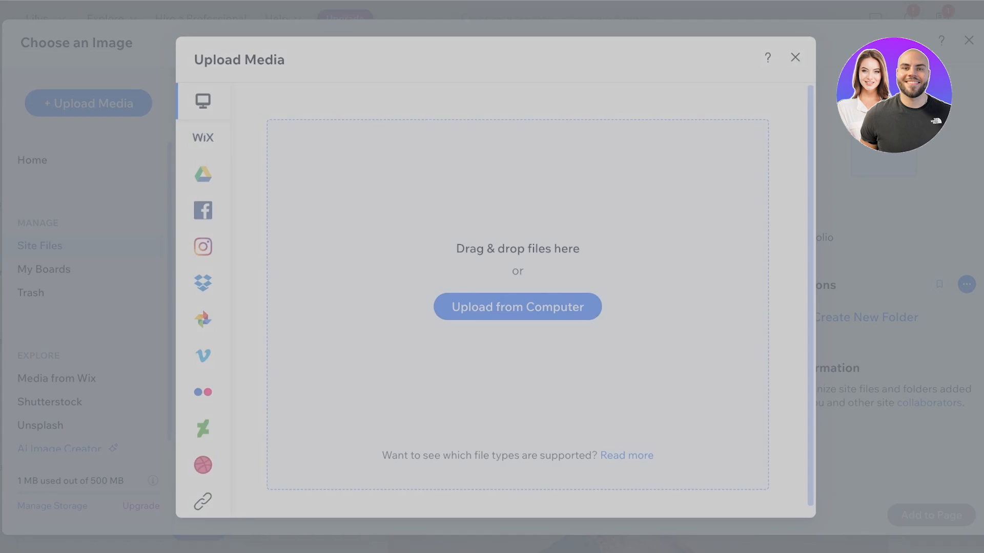
left_click(517, 306)
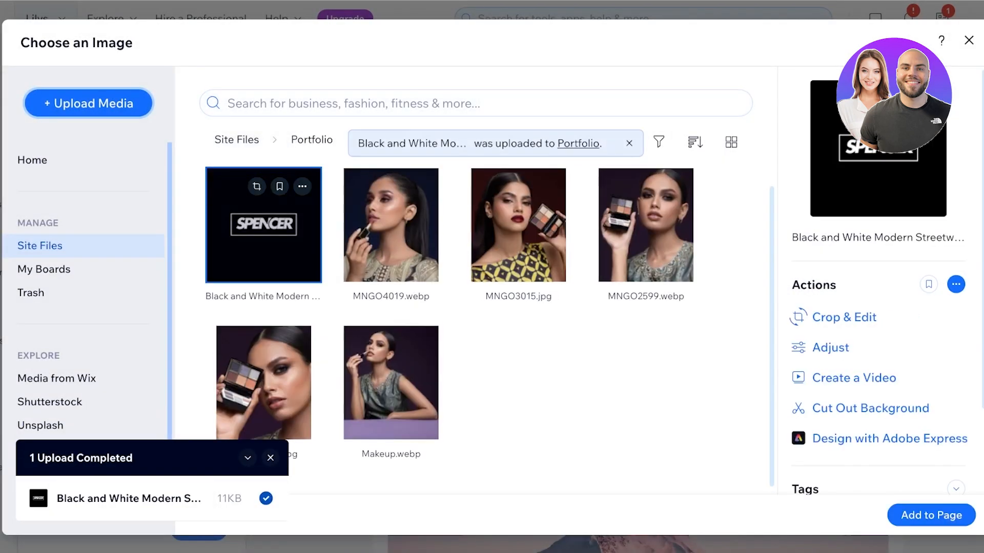
left_click(931, 515)
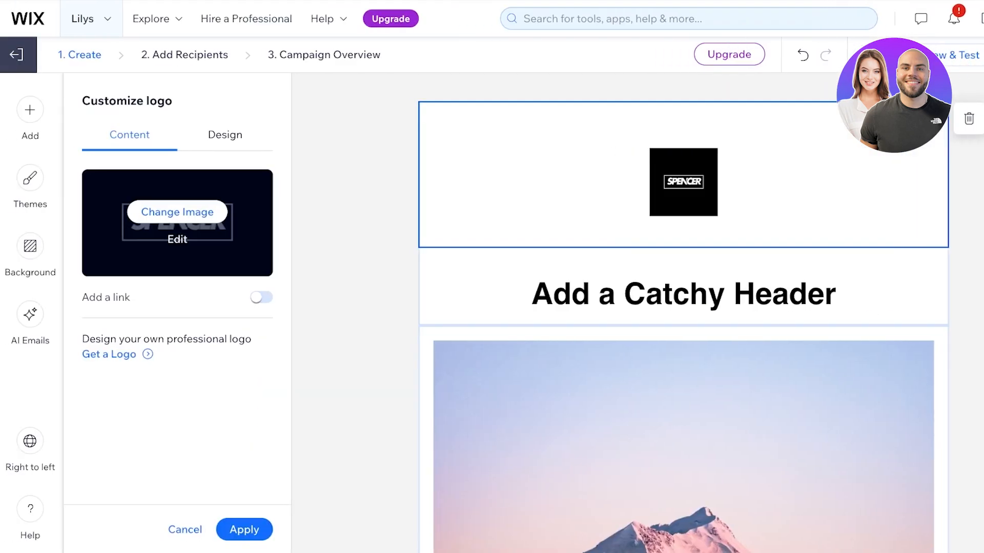
- Set the logo to size L, centre-aligned, with top padding 0 and bottom 25
left_click(216, 134)
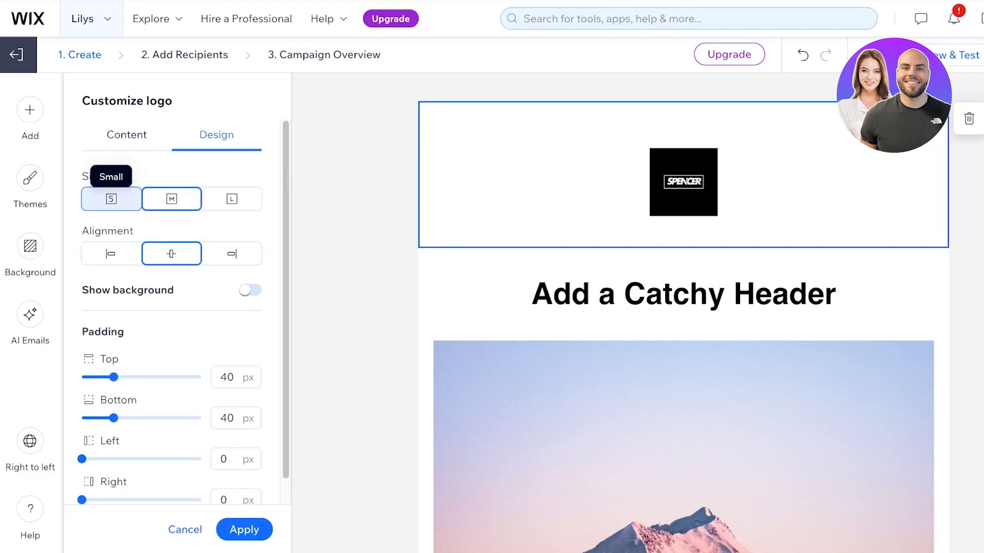
left_click(232, 199)
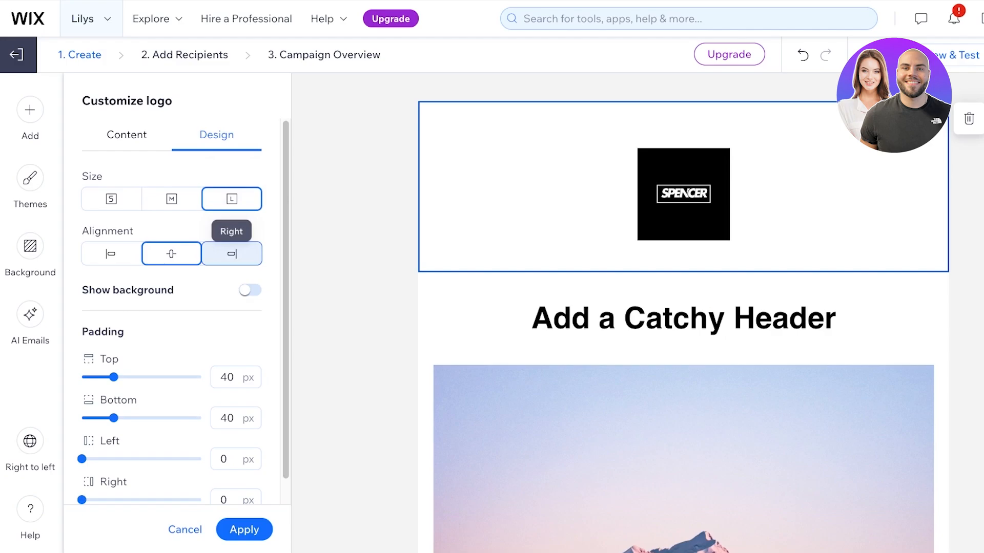
left_click(111, 254)
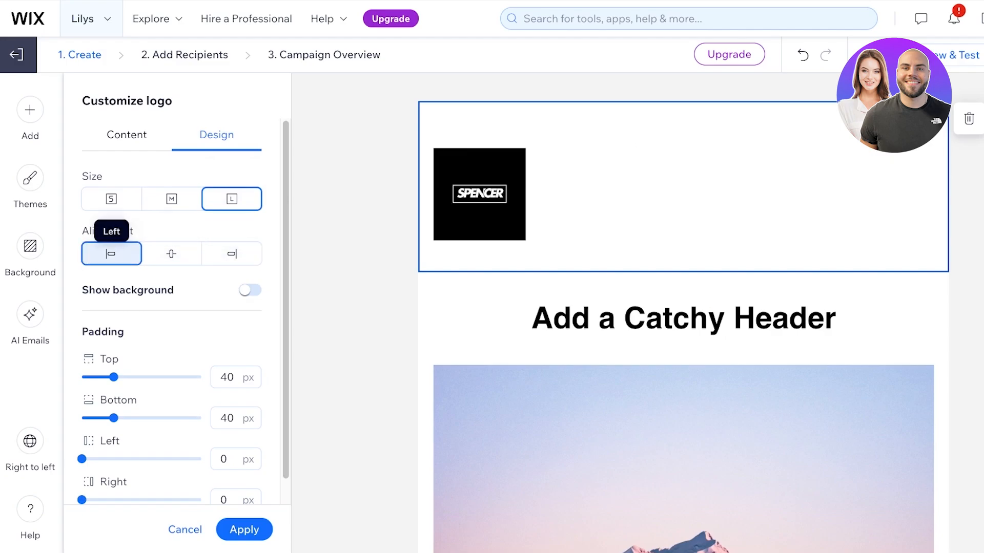
left_click(170, 254)
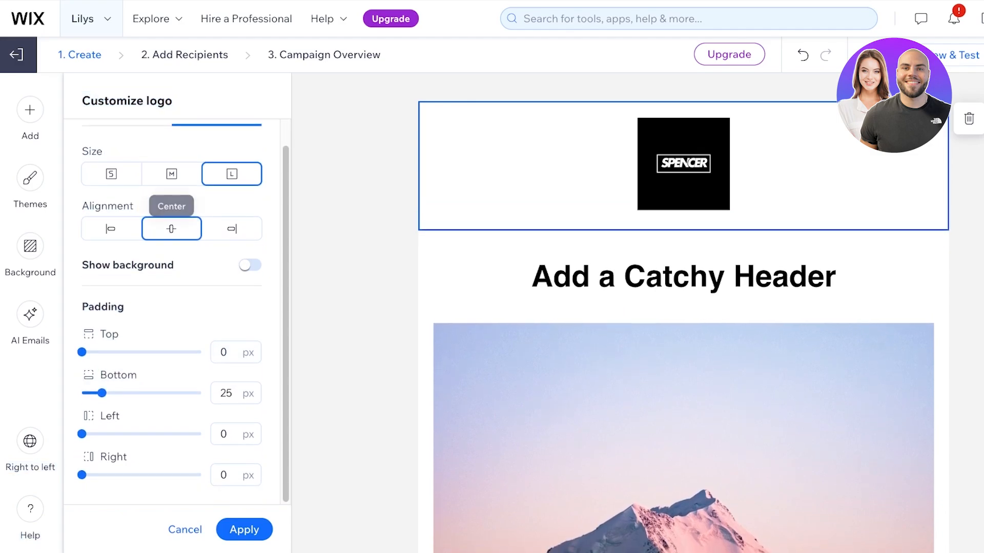
left_click(30, 116)
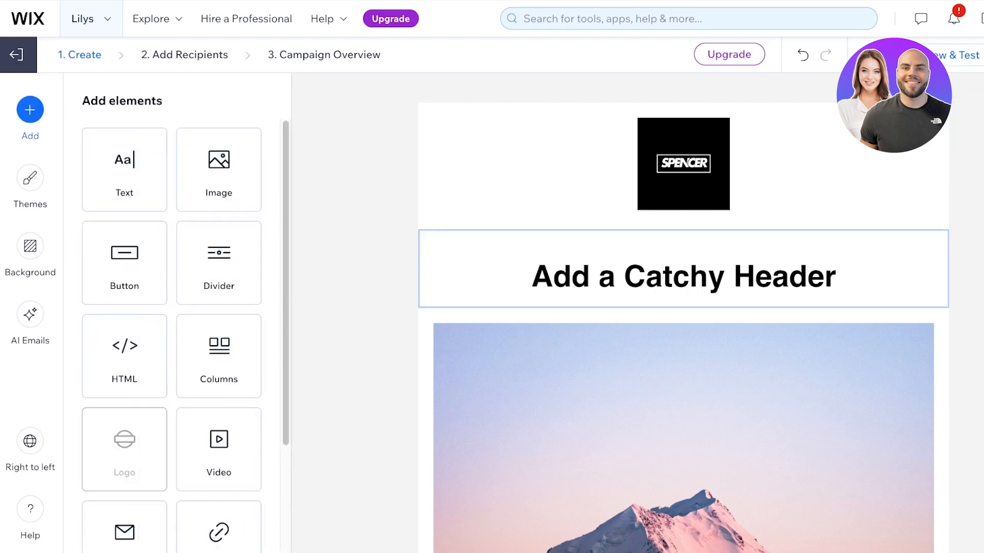
- Replace the placeholder header text with 'THE SUMMER SEASON SALE IS LIVE!'
left_click(684, 276)
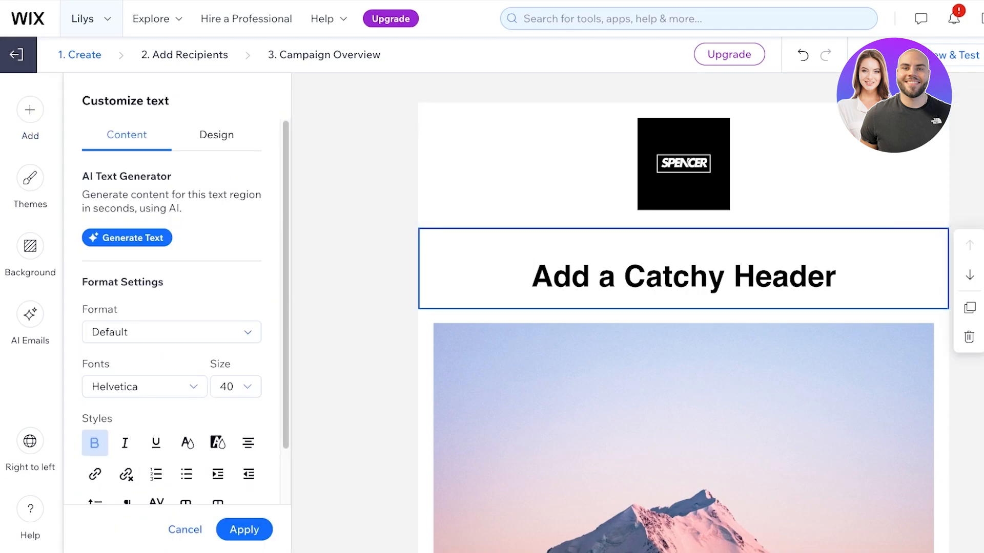
triple_click(683, 276)
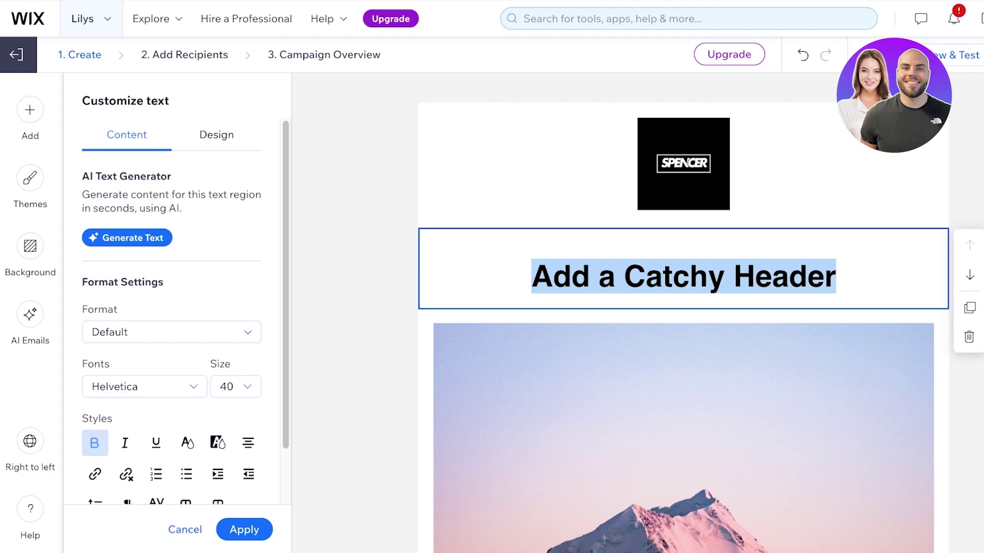
type("THE SUMMER S")
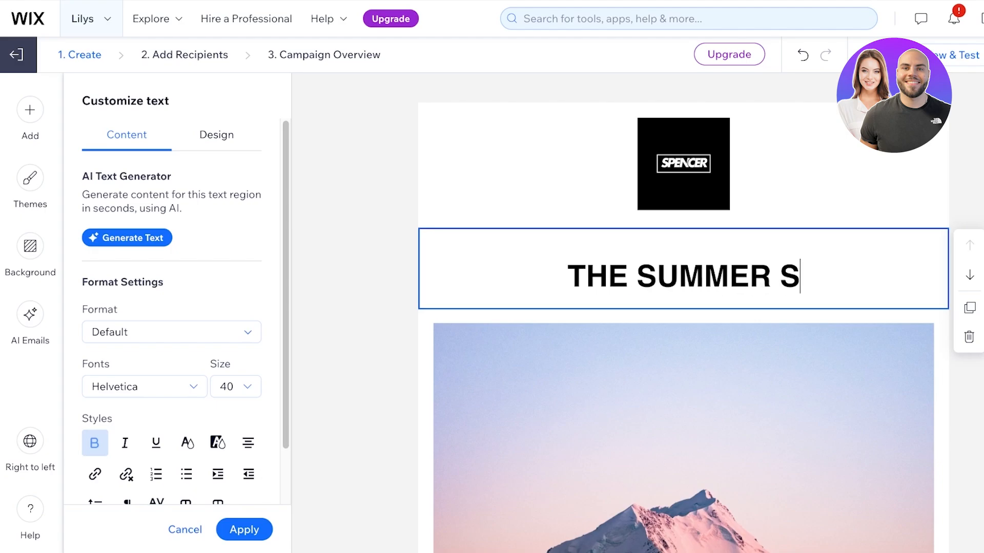
type("EASON SAL")
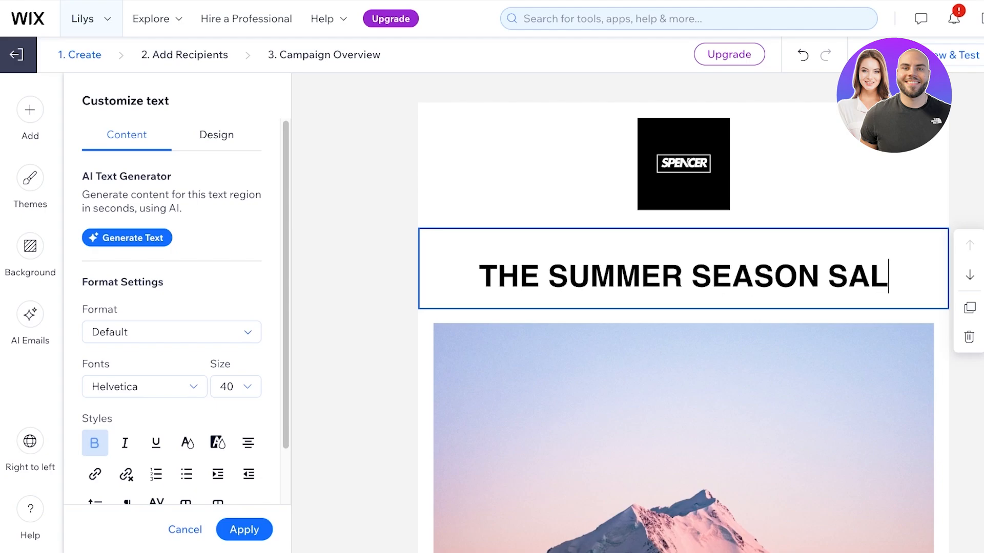
type("E IS LIVE~")
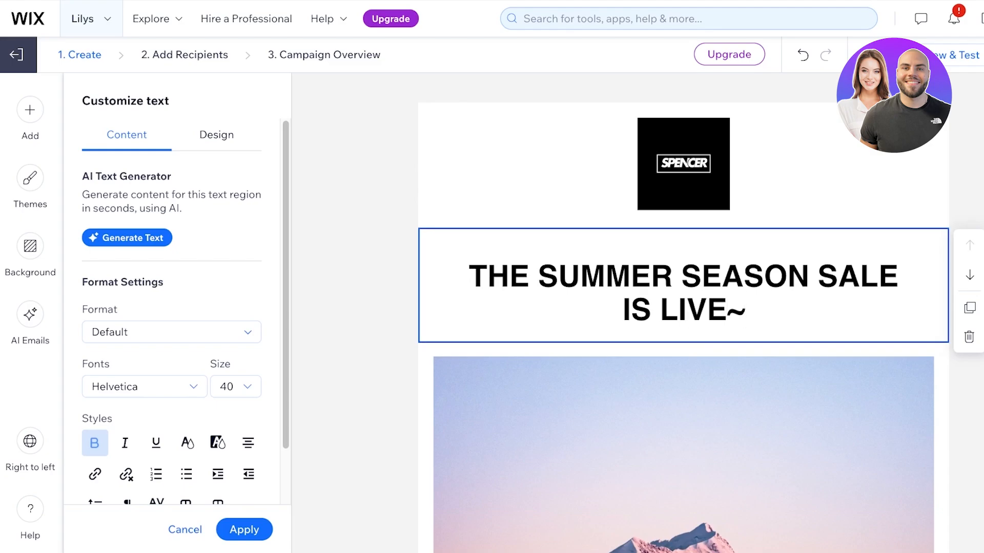
type("!")
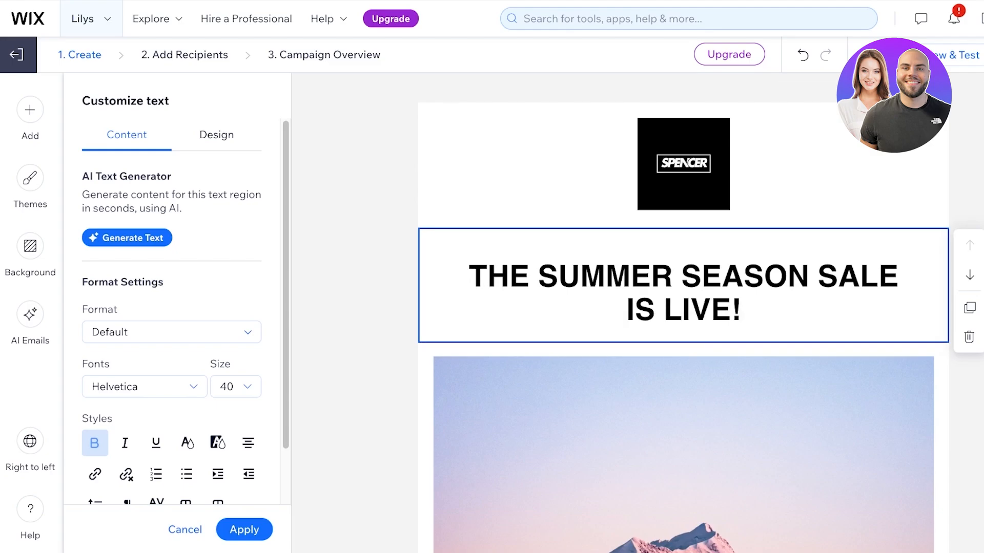
left_click(741, 310)
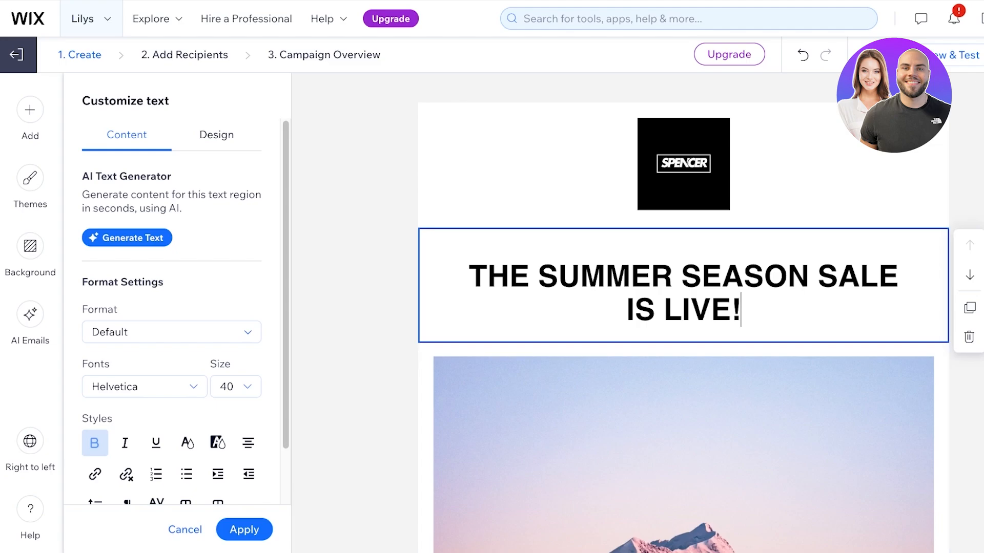
- Format the headline as a Medium Heading in Playfair Display SC at size 30
left_click(30, 111)
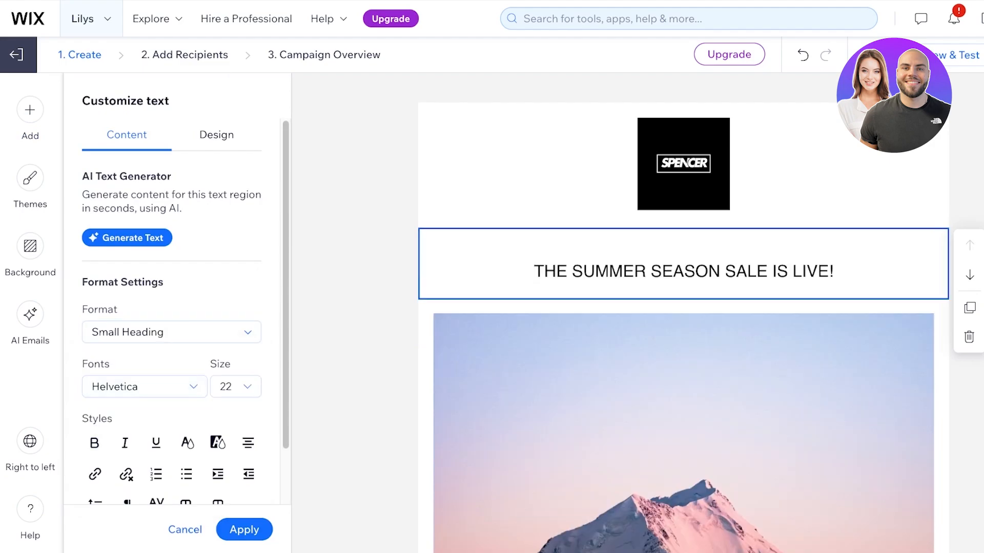
left_click(171, 332)
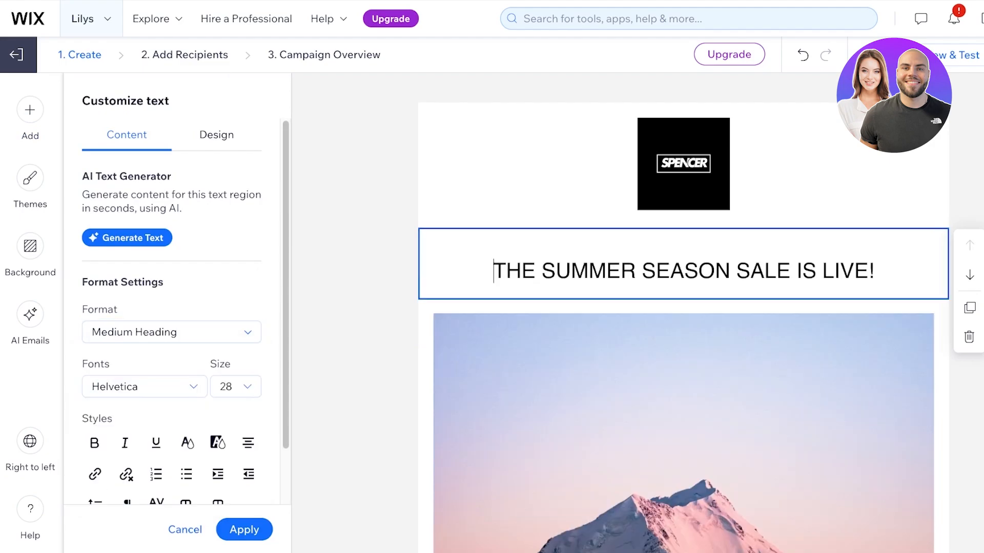
left_click(144, 386)
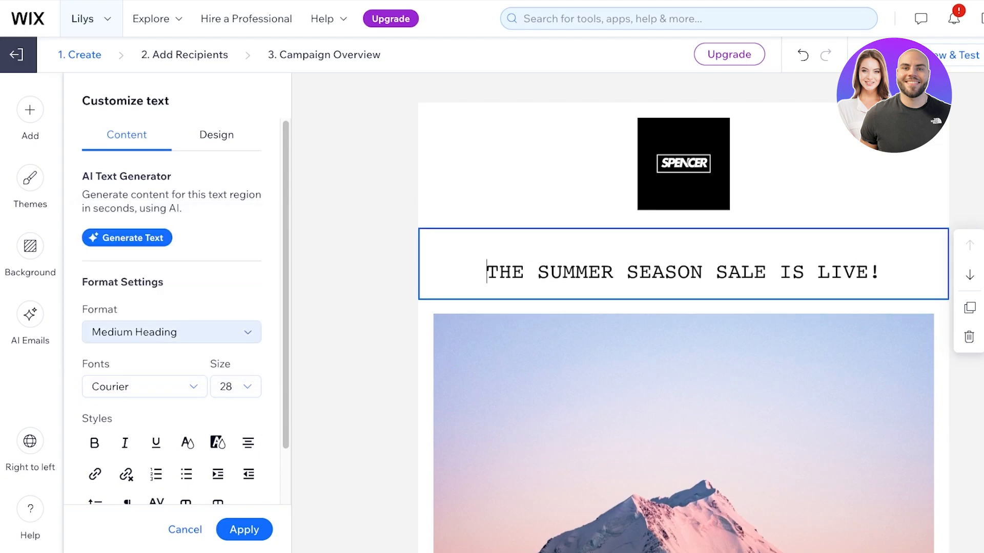
left_click(145, 386)
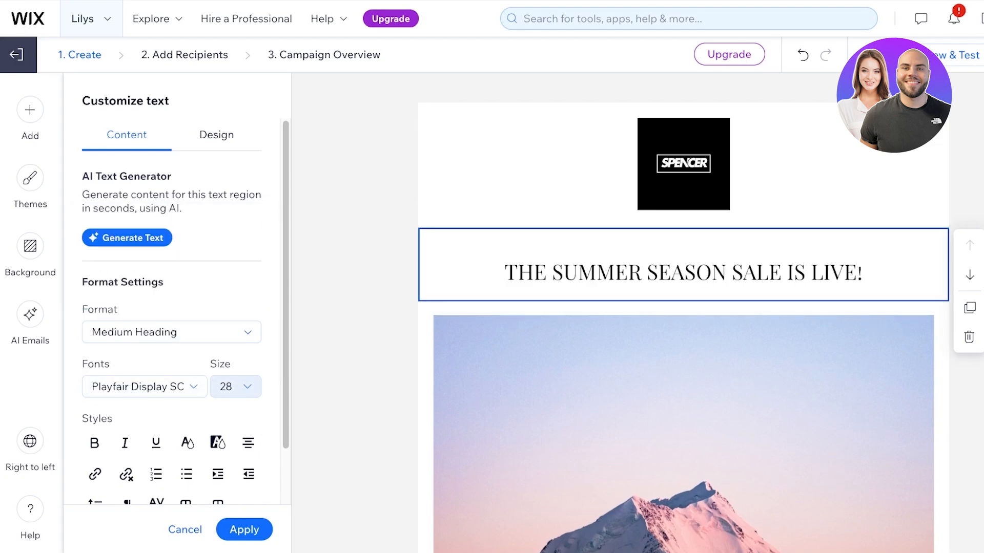
left_click(235, 386)
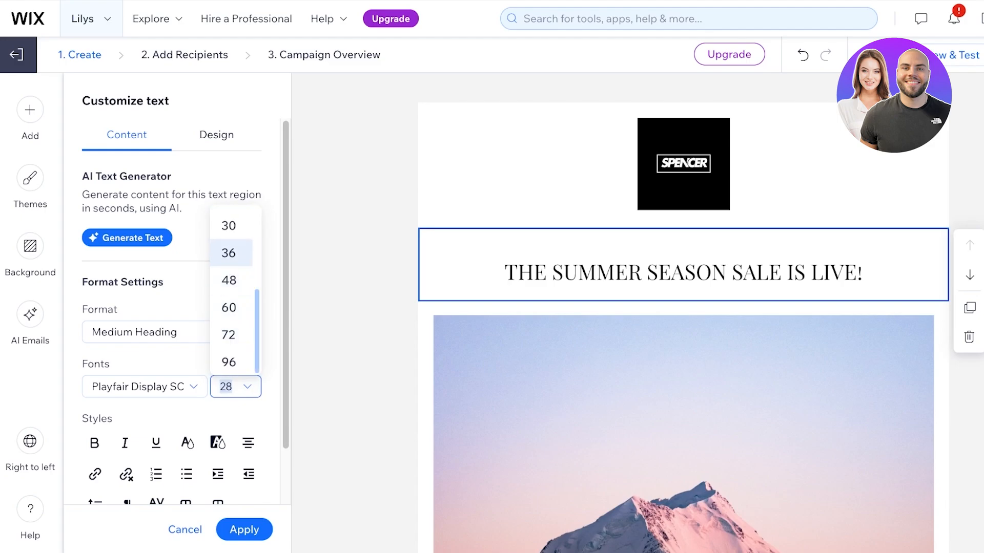
left_click(227, 226)
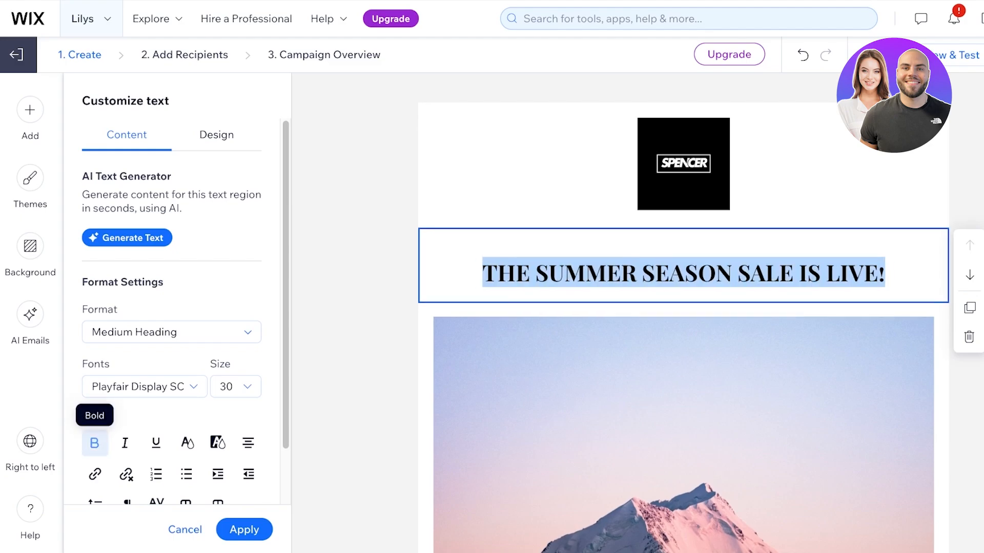
mouse_move(186, 443)
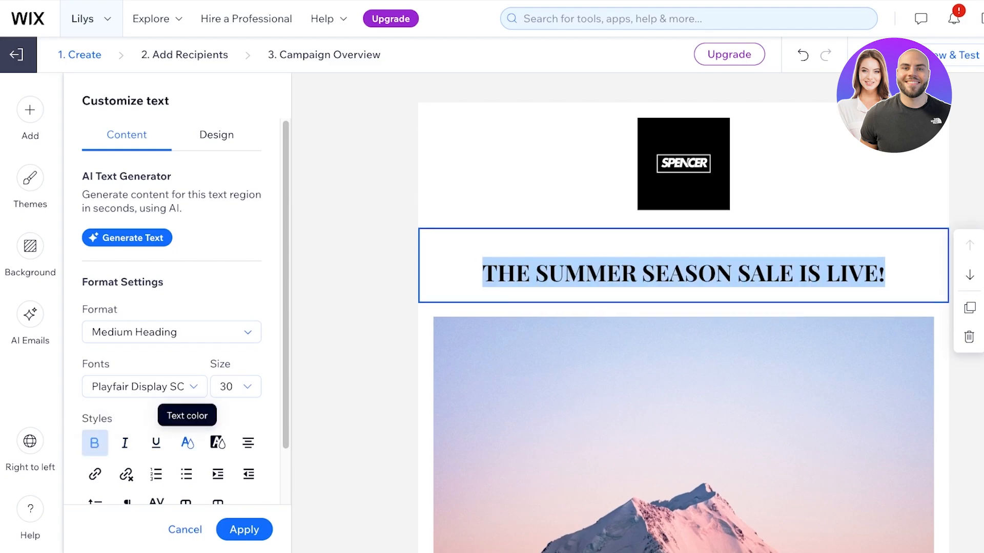
mouse_move(217, 443)
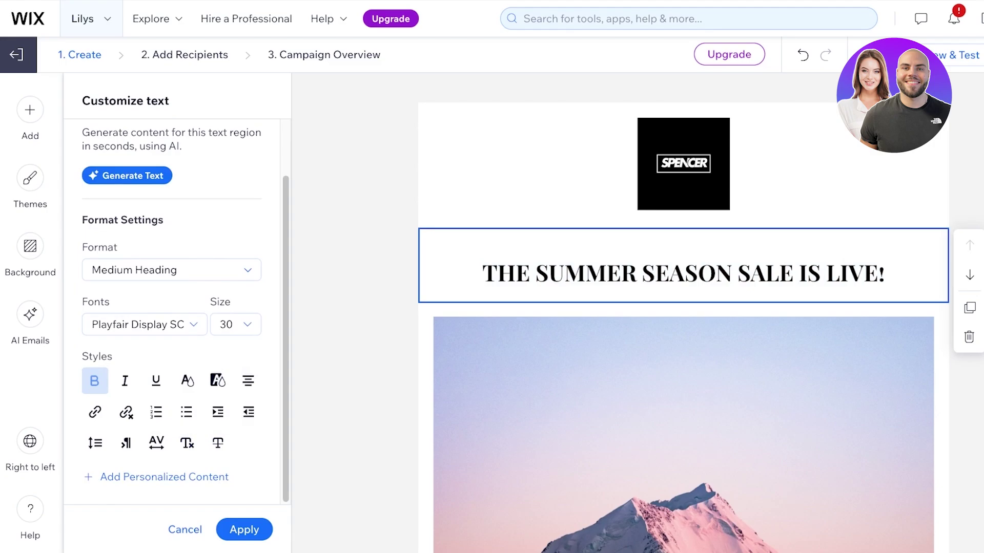
- Tighten the headline's padding in its Design settings and apply the styling
left_click(215, 134)
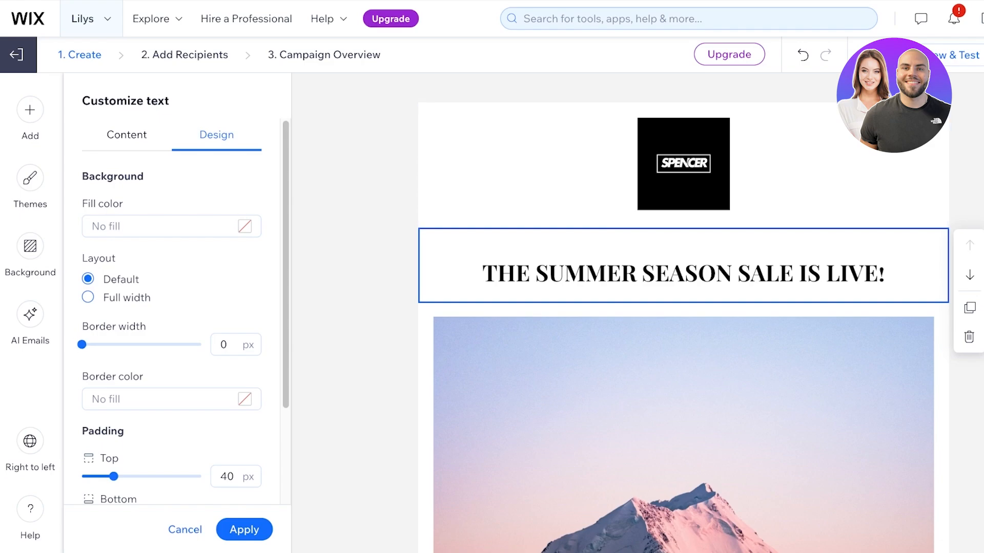
scroll("down", 3)
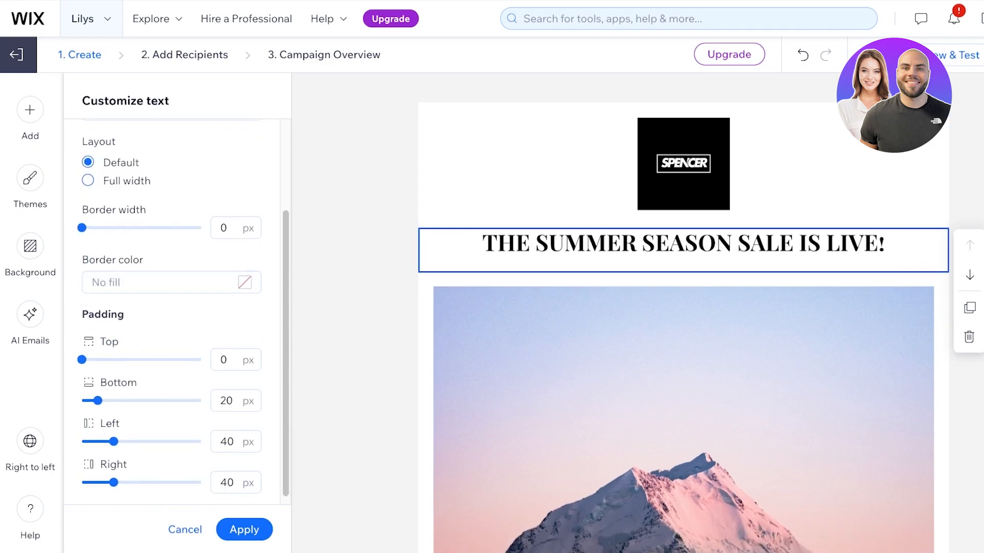
left_click(30, 111)
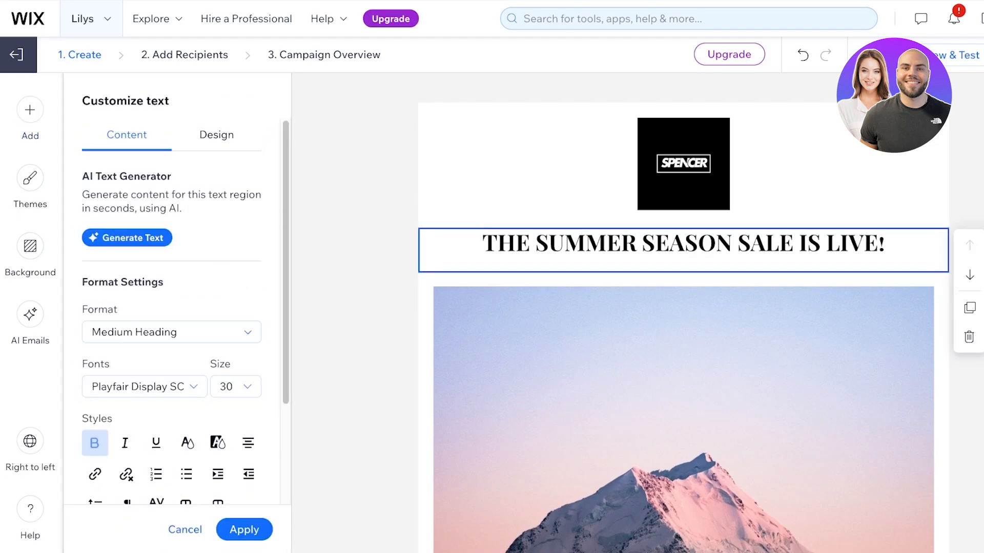
left_click(215, 134)
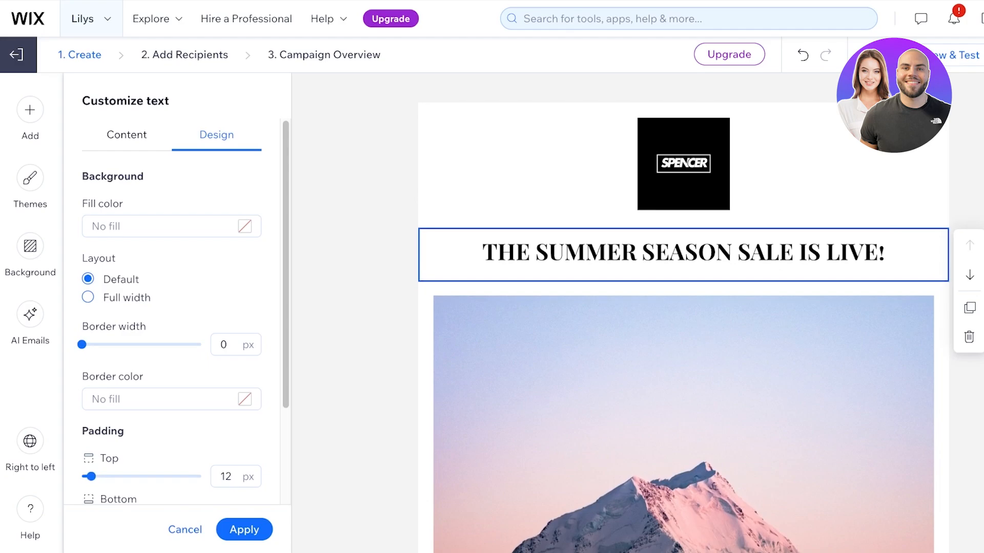
scroll("down", 3)
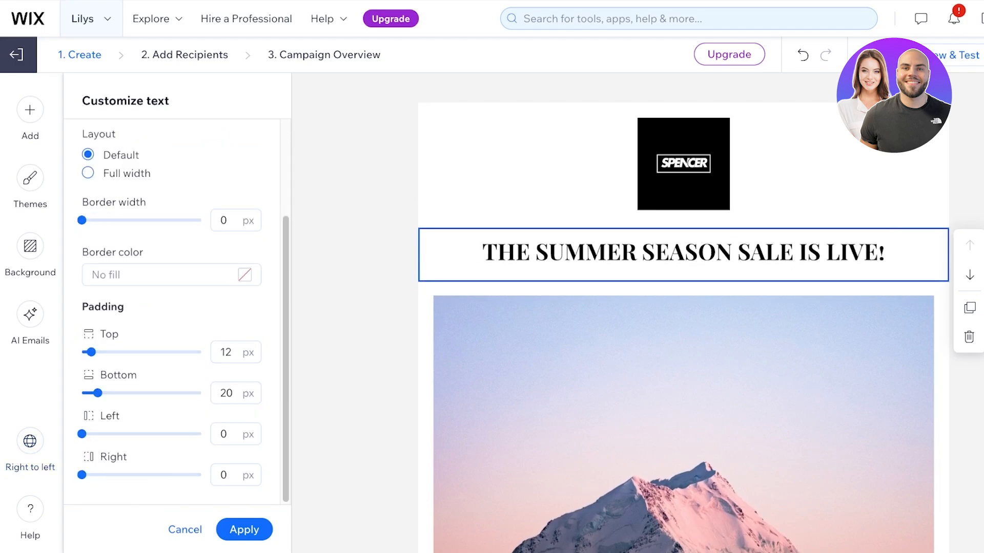
left_click(29, 117)
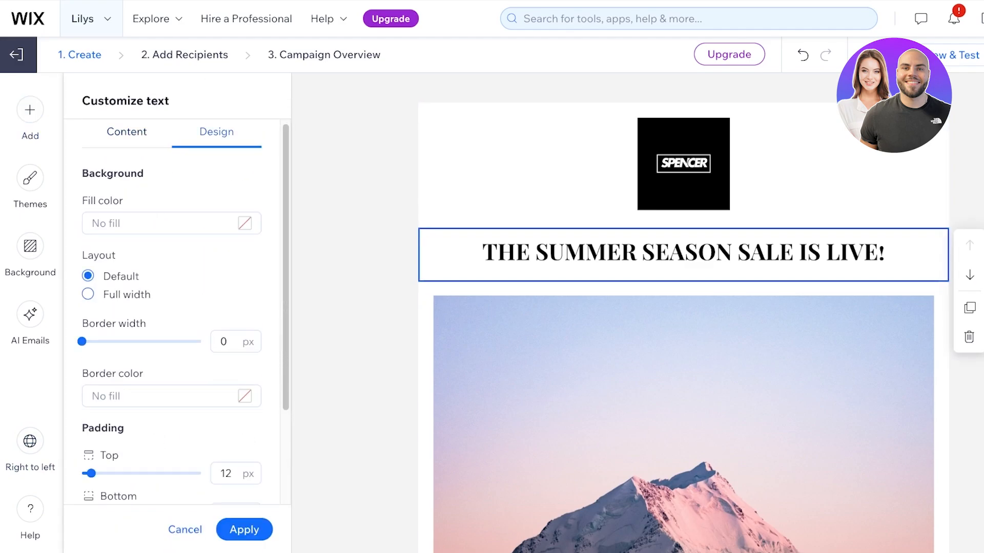
scroll("down", 3)
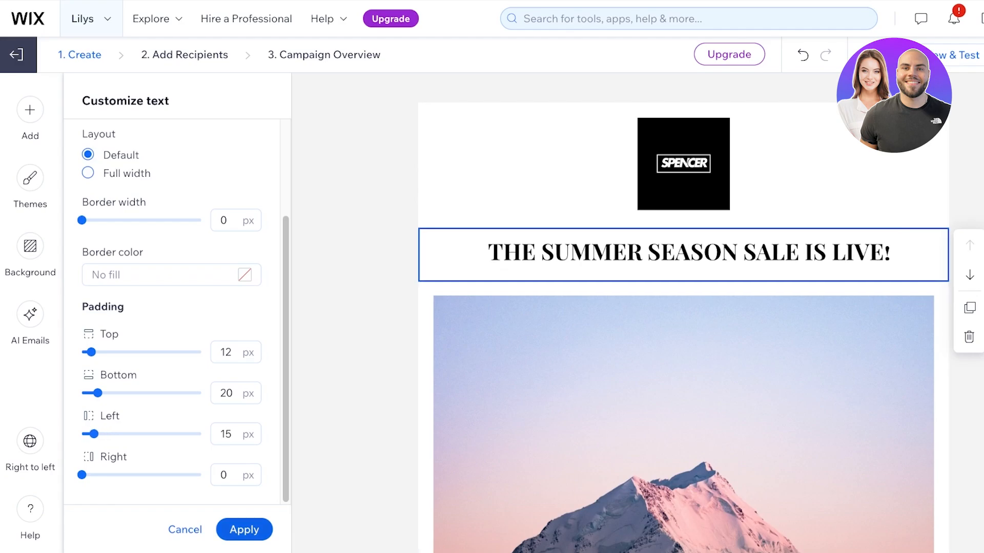
left_click(30, 116)
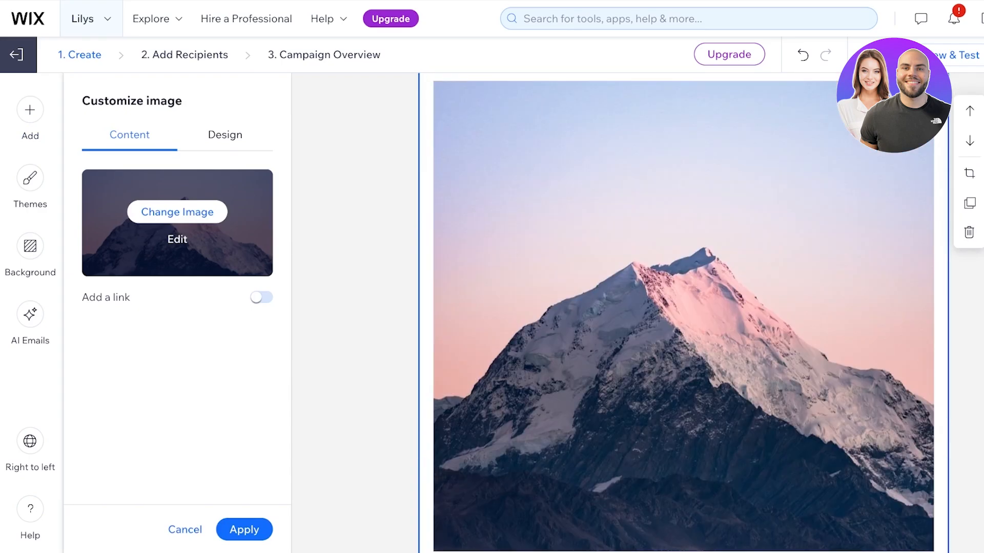
- Swap the mountain photo for the lipstick makeup portrait, sized 39% and centred
left_click(30, 110)
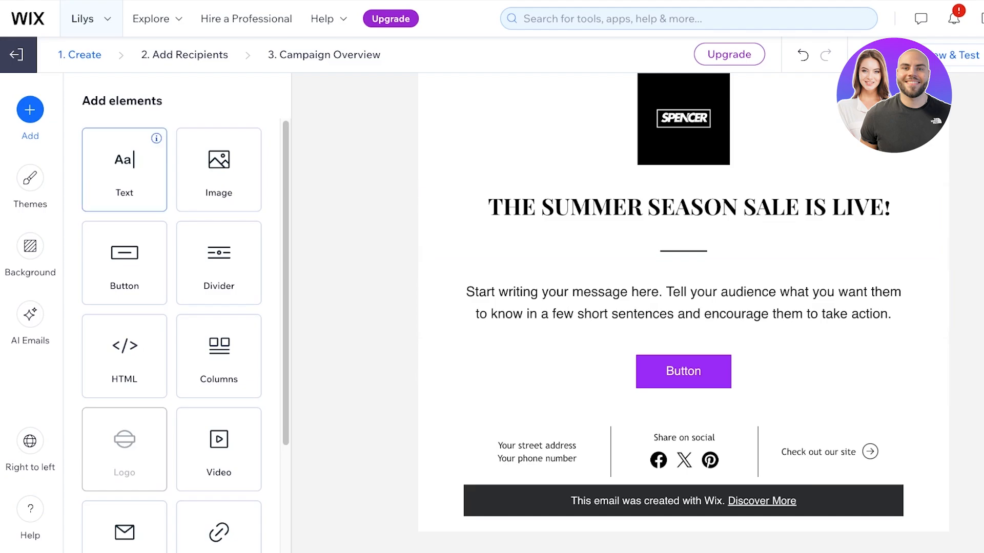
left_click(29, 182)
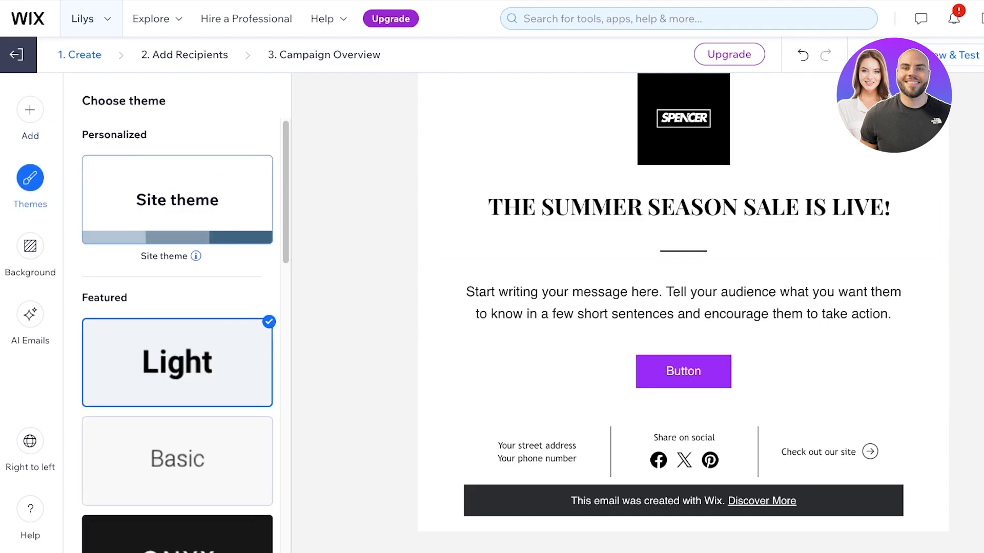
left_click(30, 316)
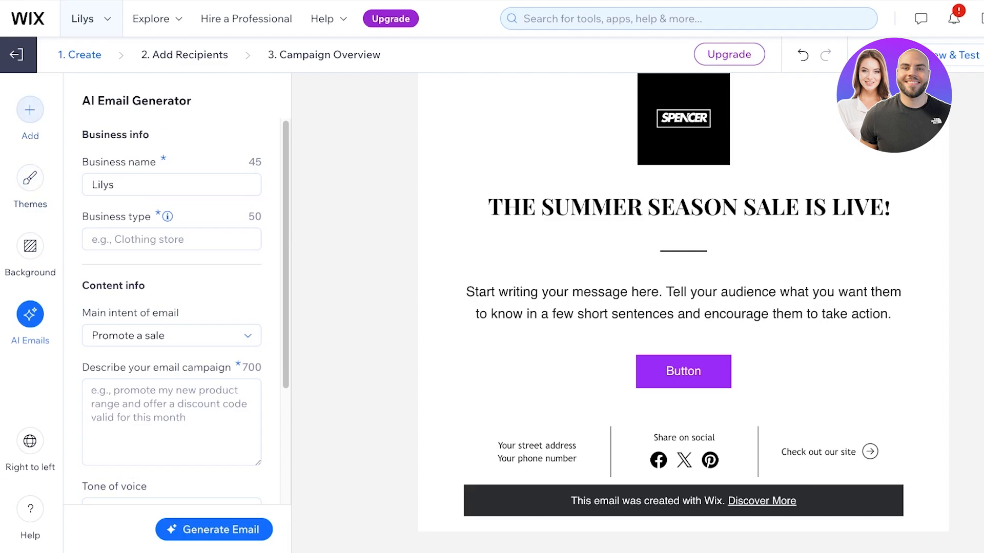
left_click(30, 111)
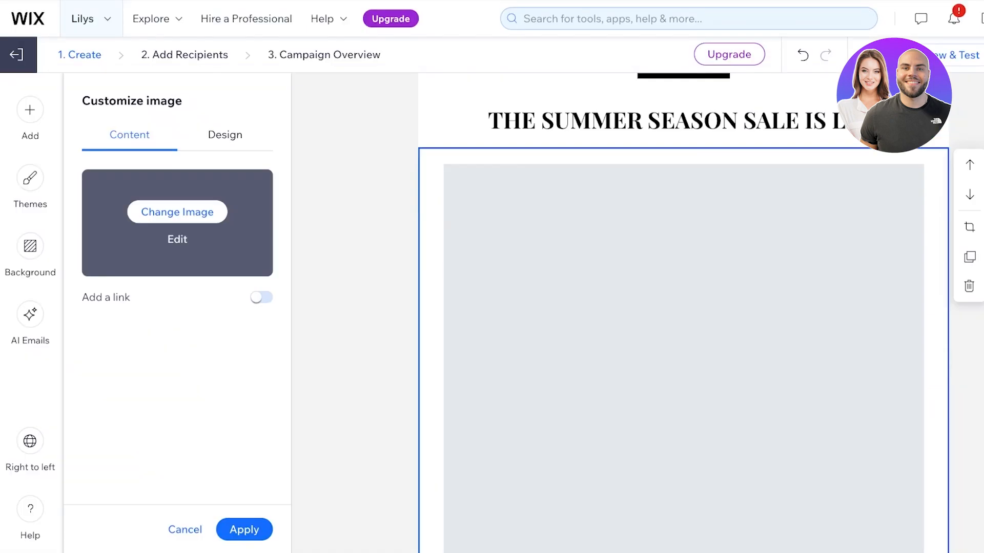
left_click(224, 134)
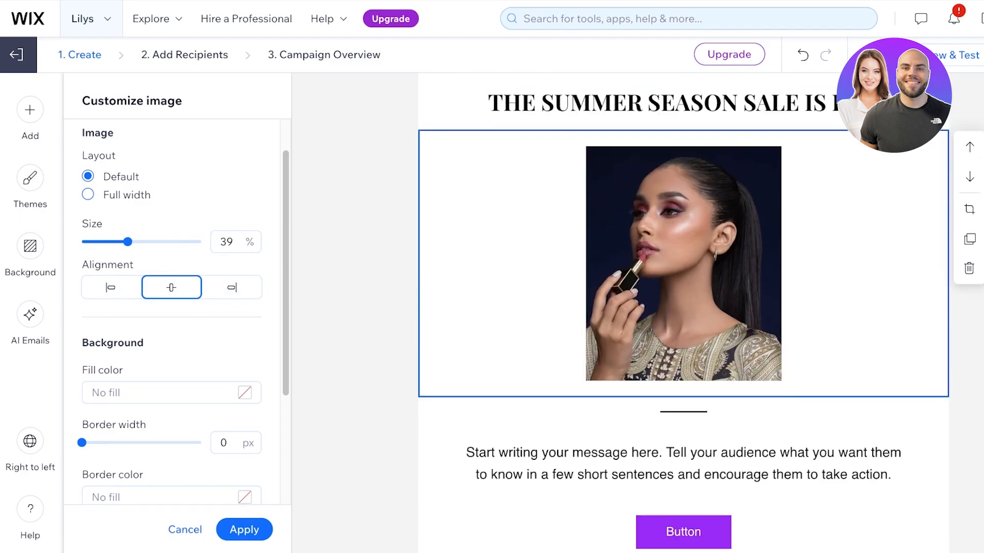
left_click(30, 111)
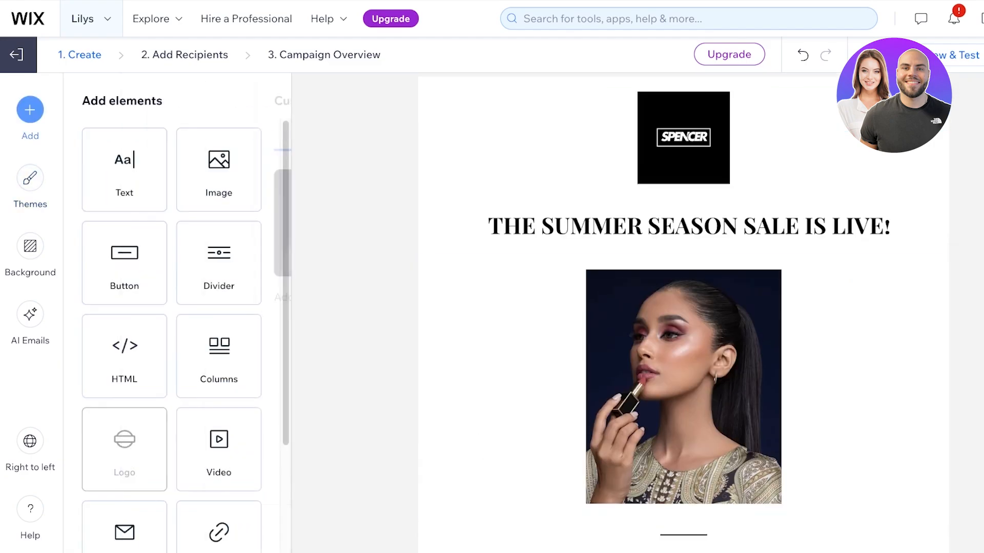
- Type 'Buy the best makeup of the season for upto 50% OFF!' below the headline
scroll("down", 3)
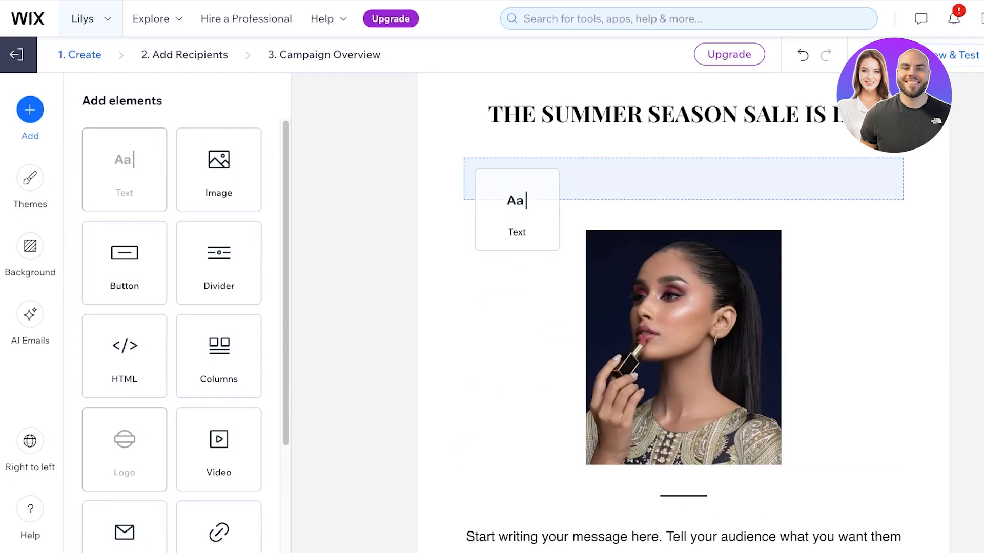
left_click(516, 210)
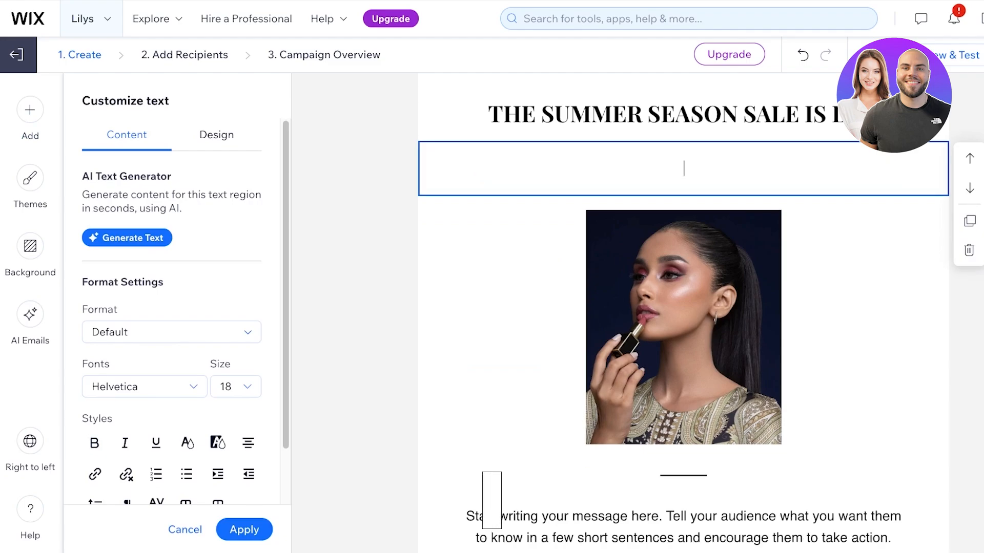
type("Buy the")
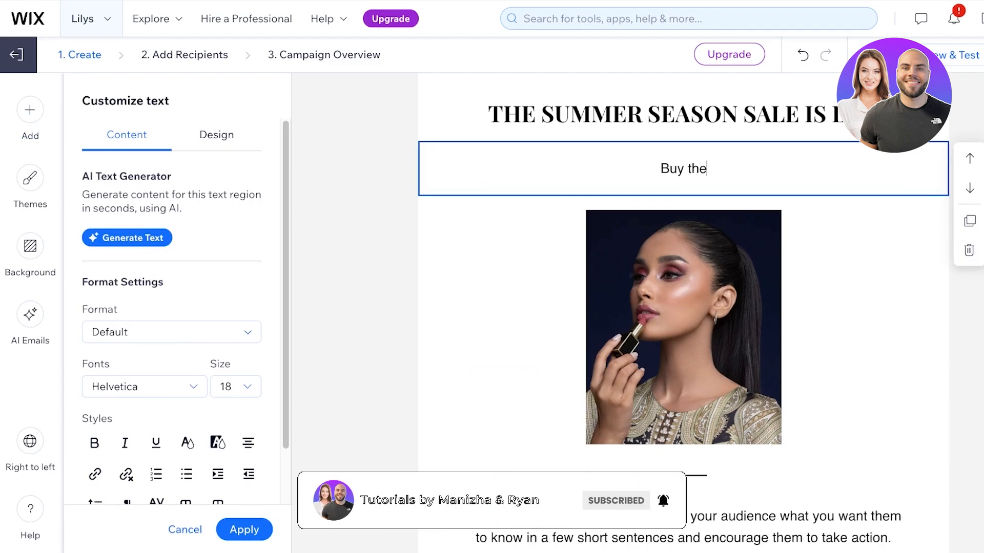
type("best makeup of")
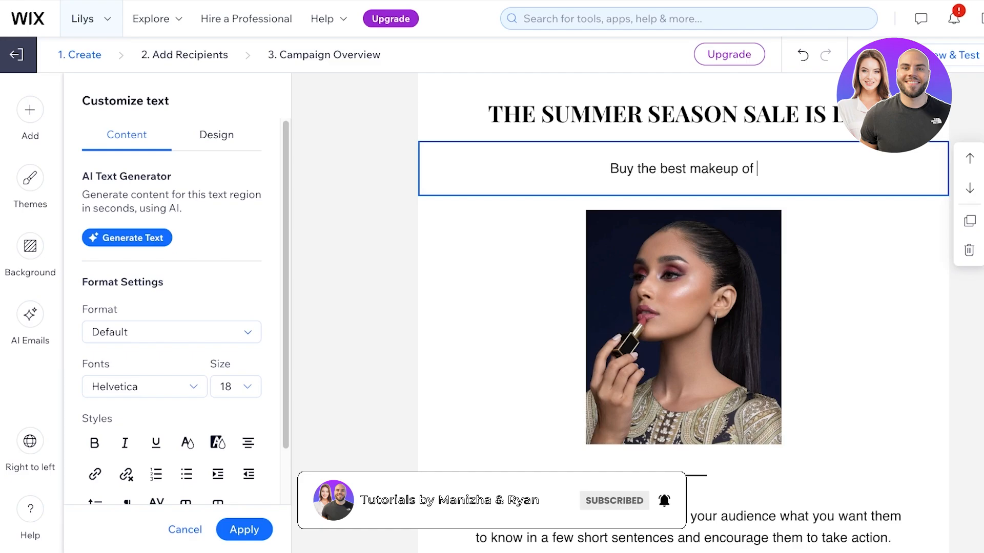
type("the season")
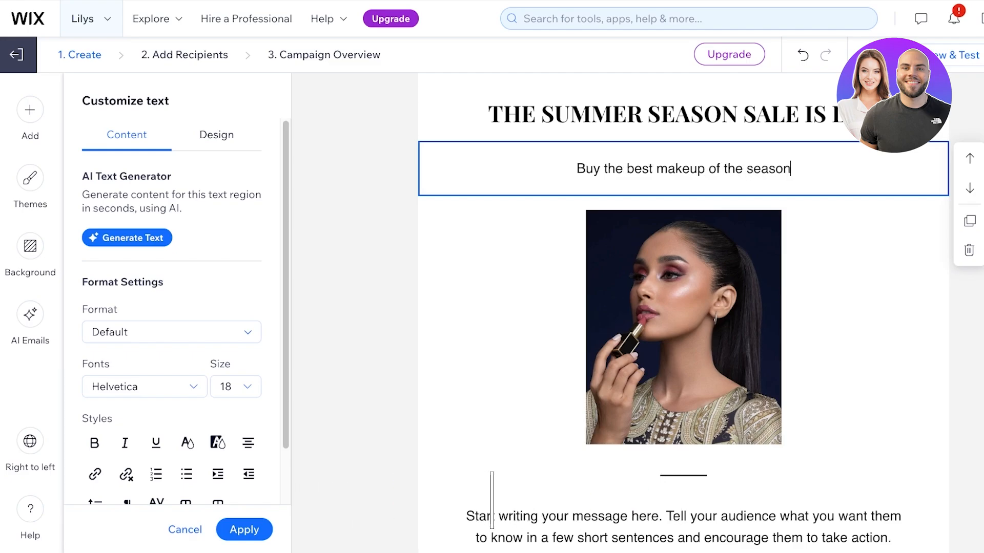
type("for upto 50")
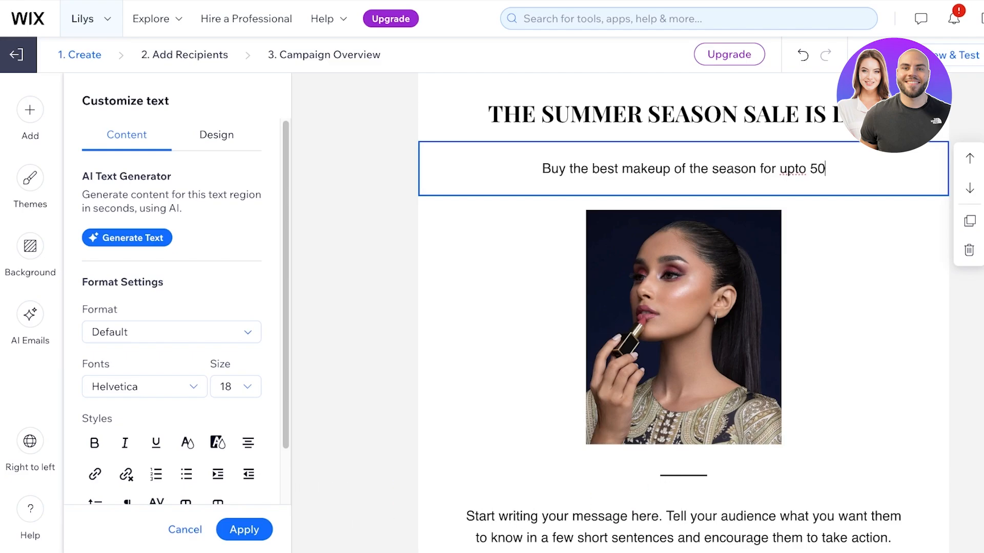
type("% OFF!")
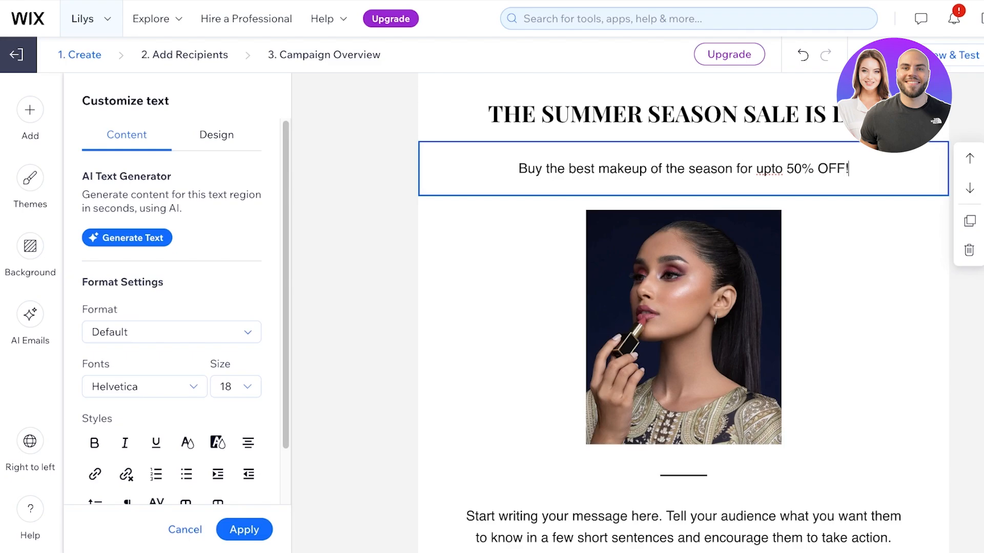
- Bold '50% OFF!' and pick a new subheading text size
double_click(835, 168)
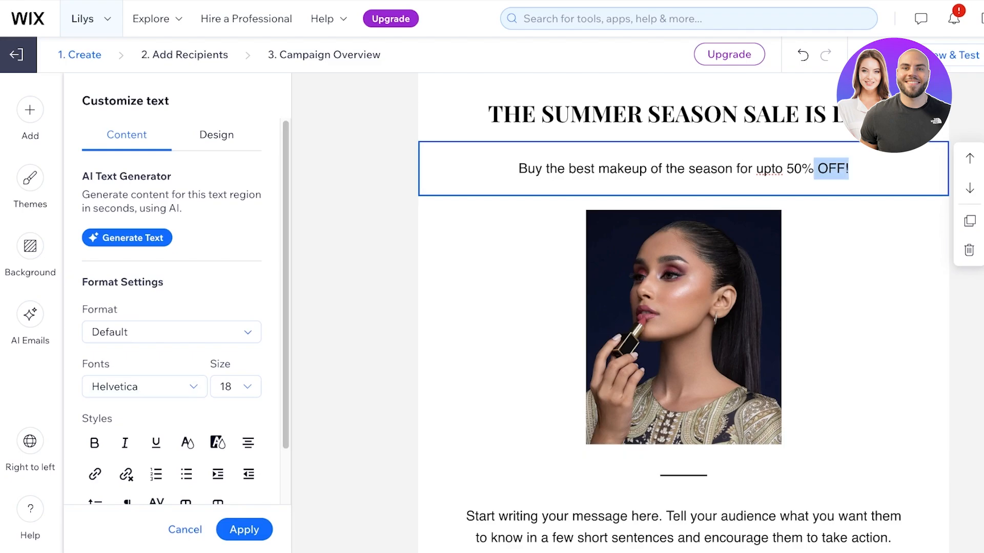
mouse_move(94, 443)
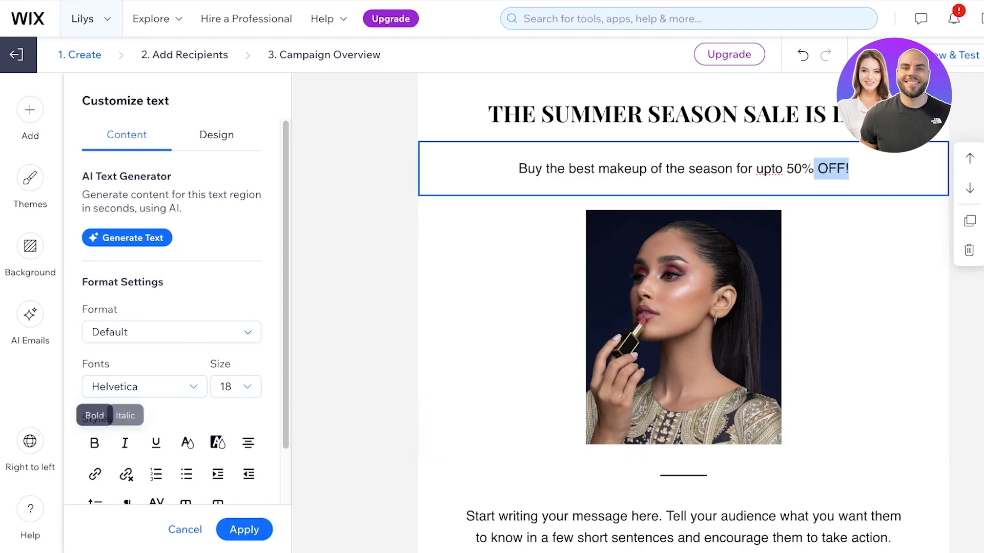
left_click(94, 444)
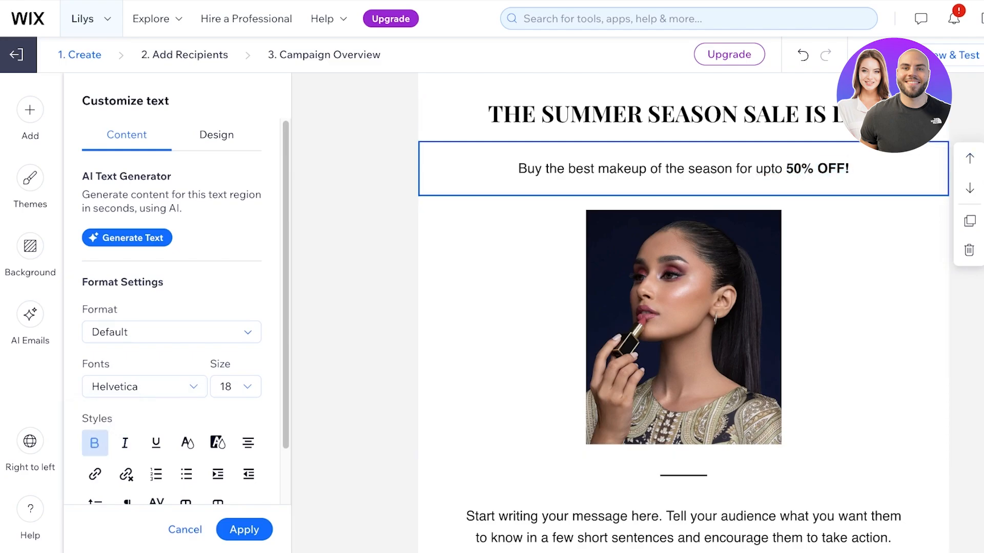
left_click(235, 387)
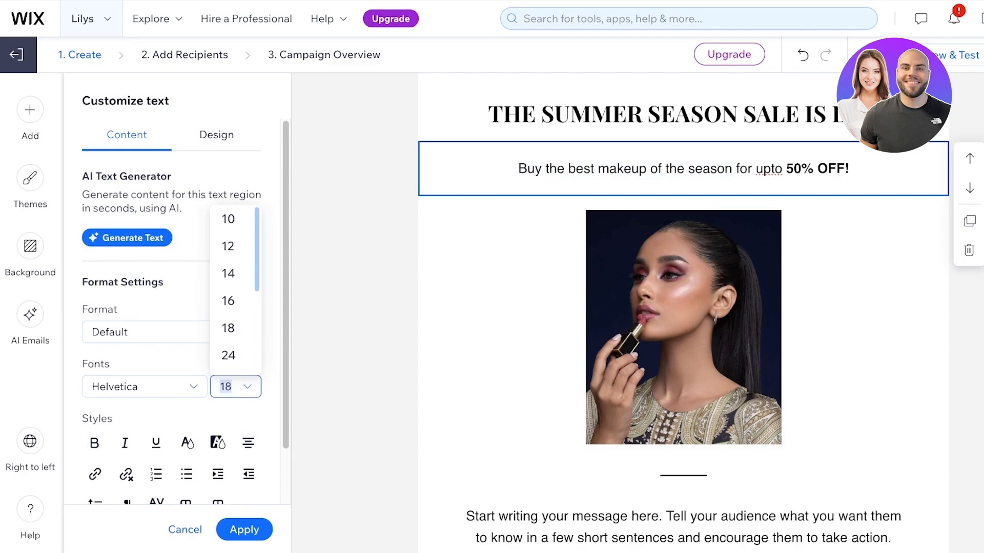
left_click(227, 301)
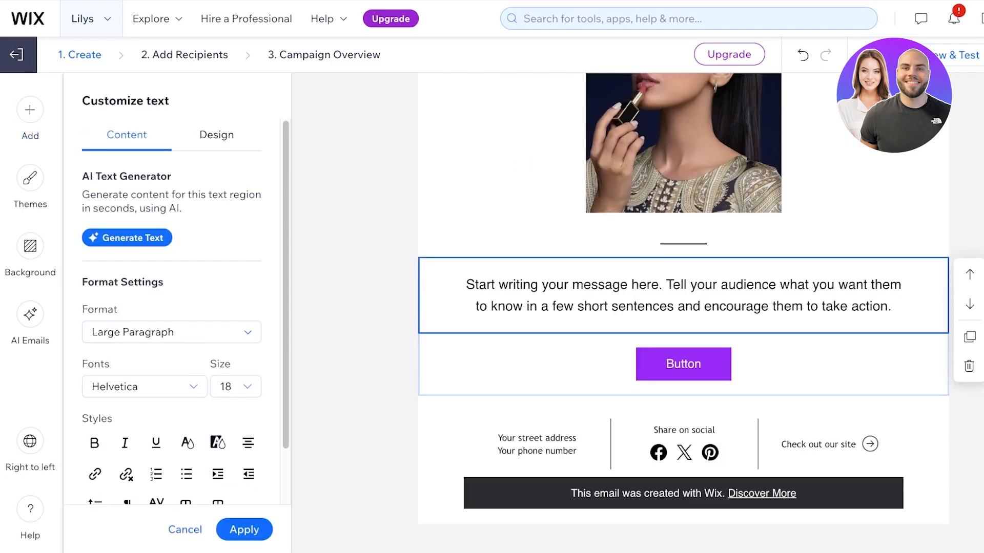
- Set the button text to 'Shop Now' and its link to KHAADI.COM
left_click(682, 363)
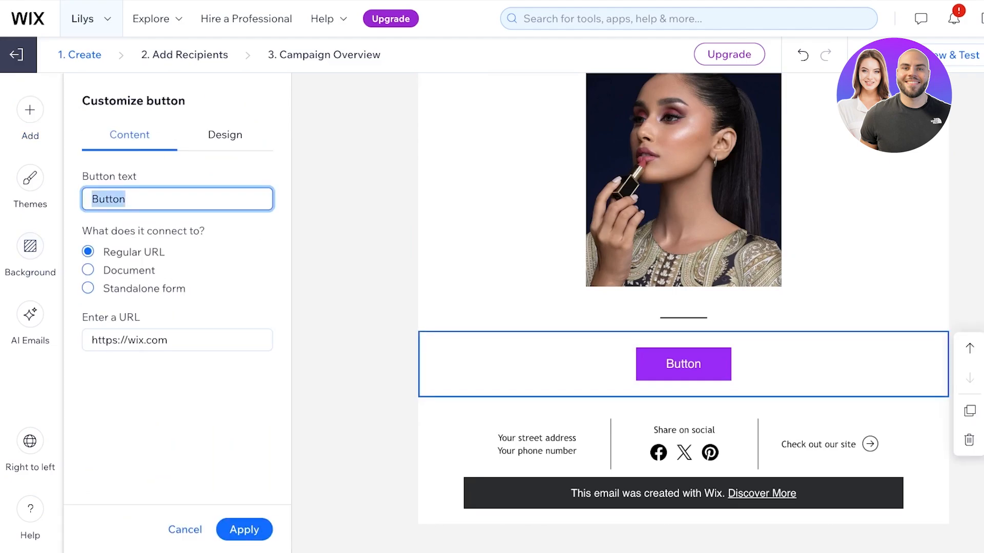
type("S")
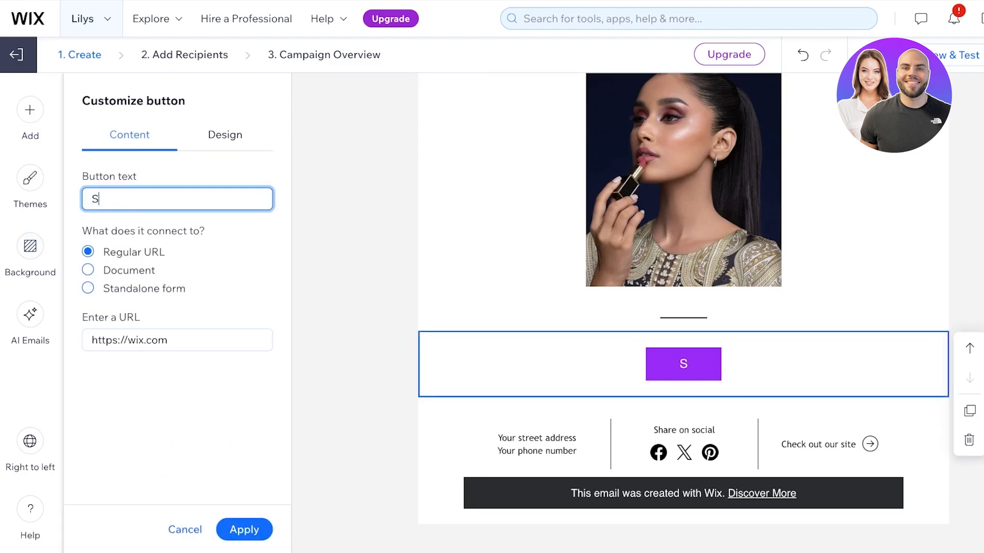
type("Shop Now")
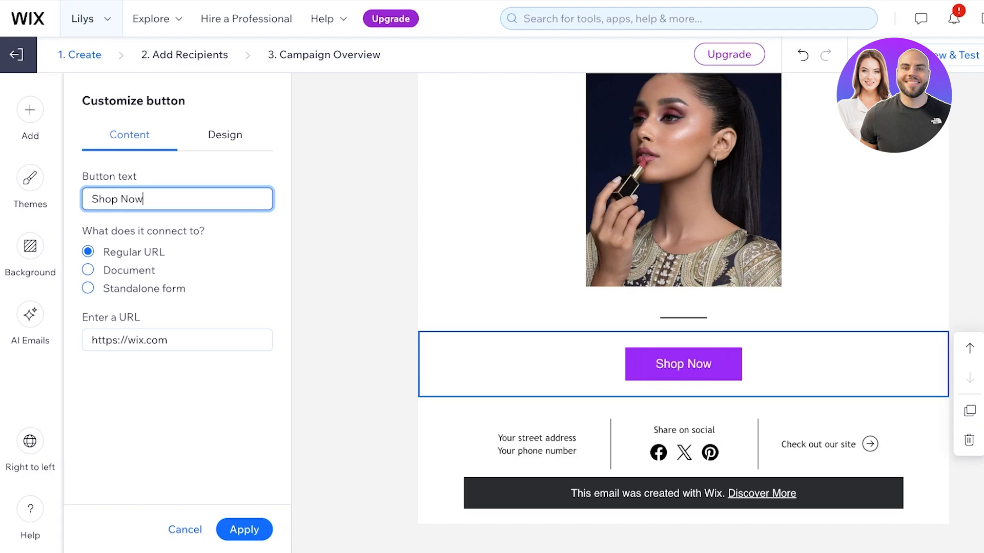
left_click(177, 340)
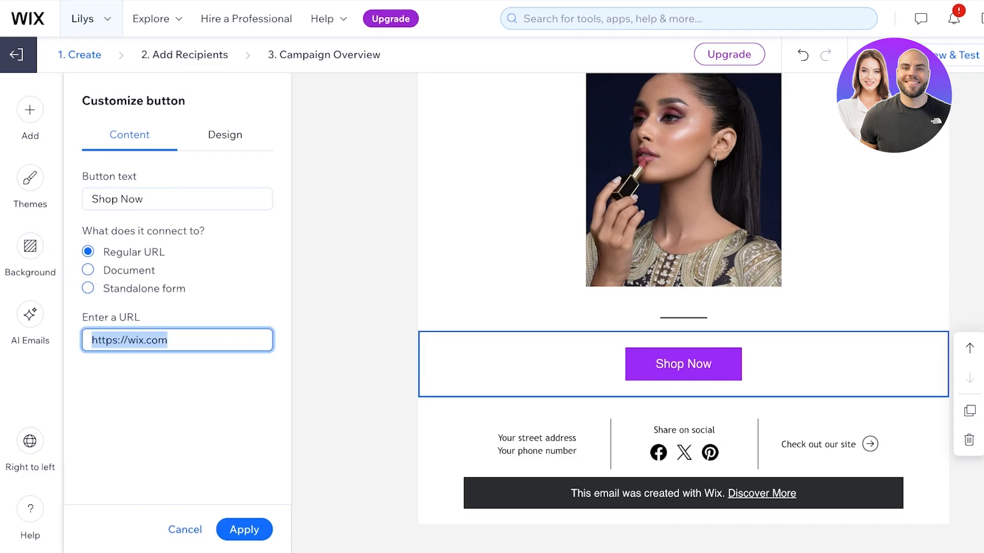
type("KHAAD")
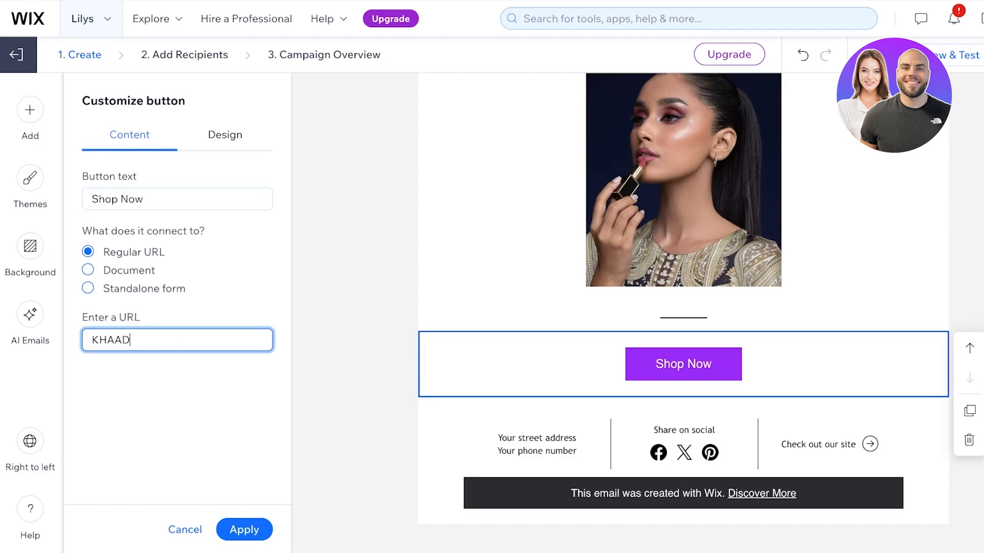
type("I.COM")
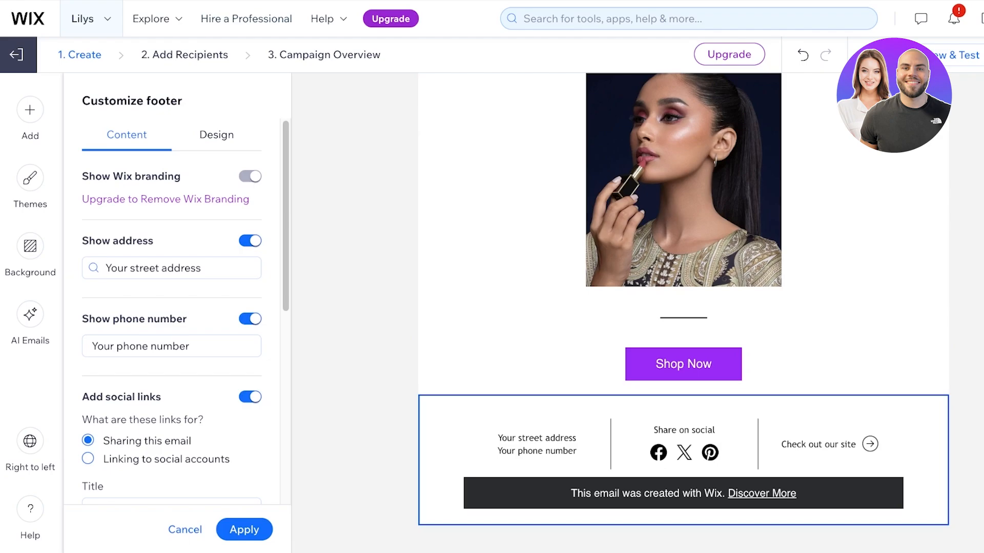
type("M")
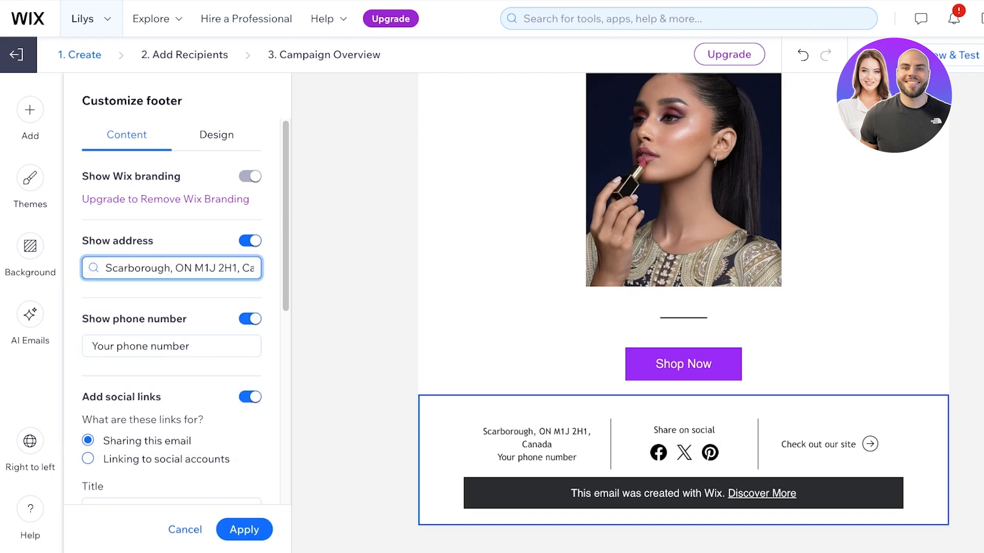
left_click(171, 346)
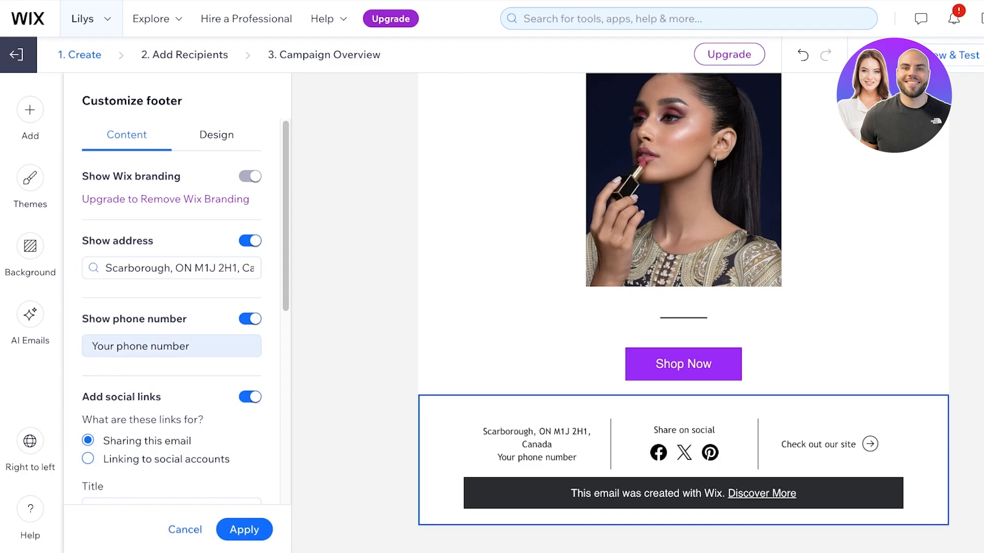
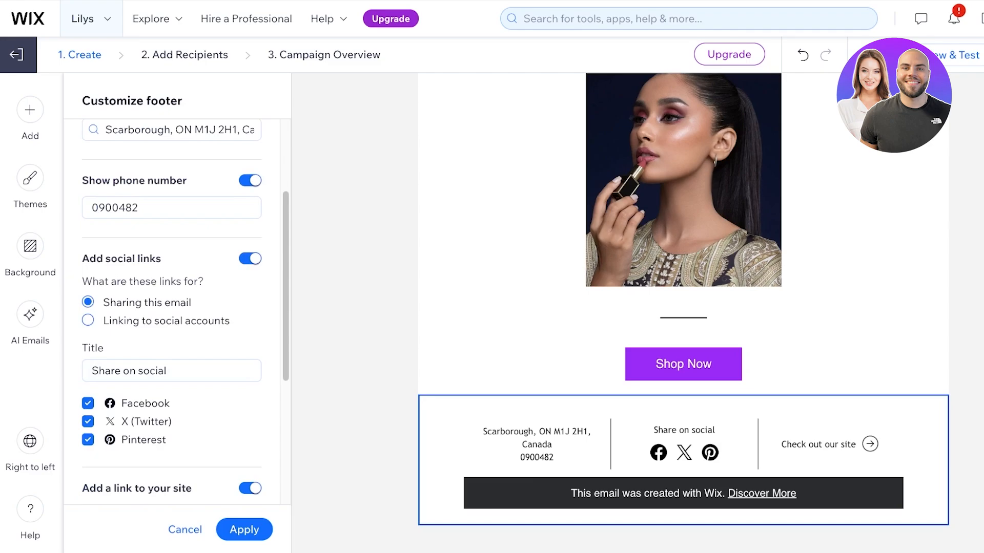
- Turn off the footer's social links and site link, then apply
left_click(248, 258)
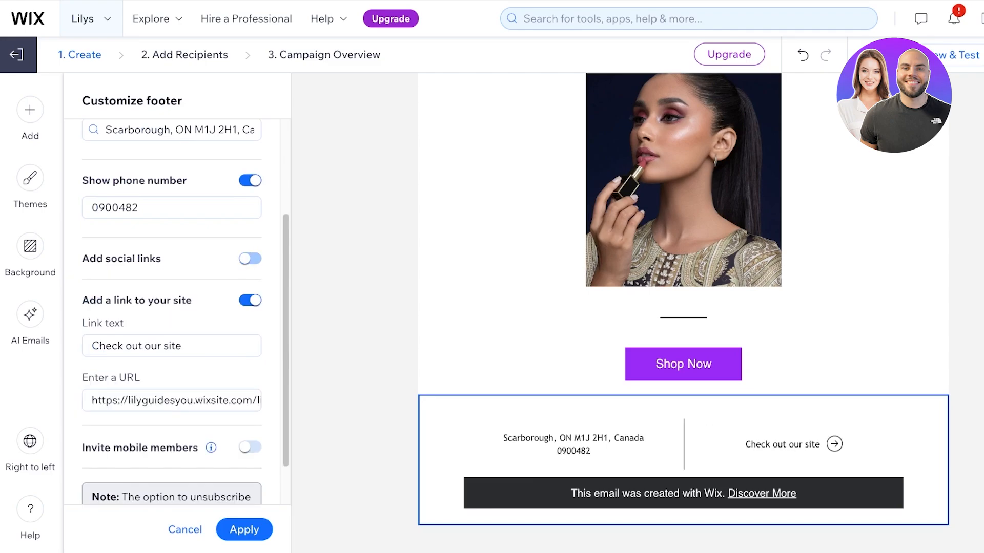
left_click(249, 258)
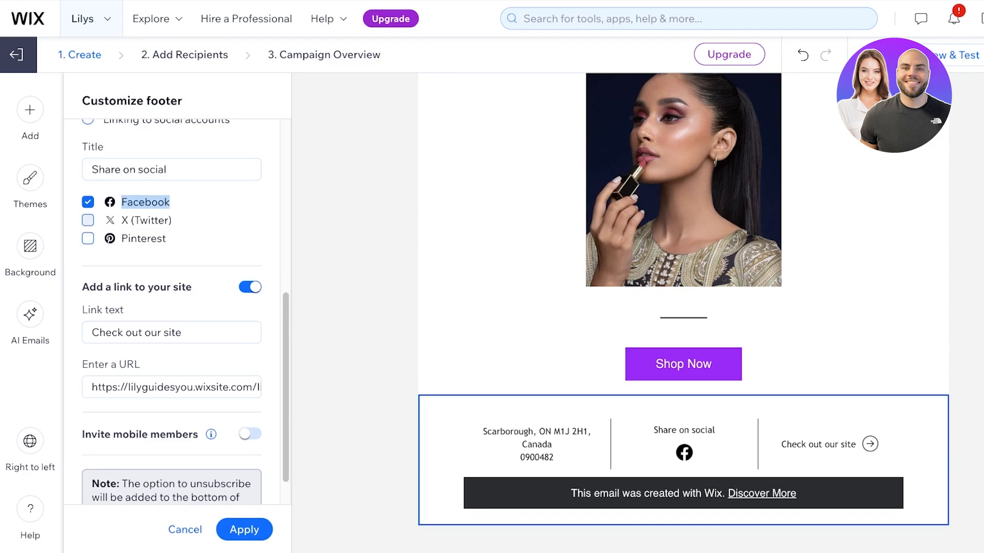
left_click(88, 238)
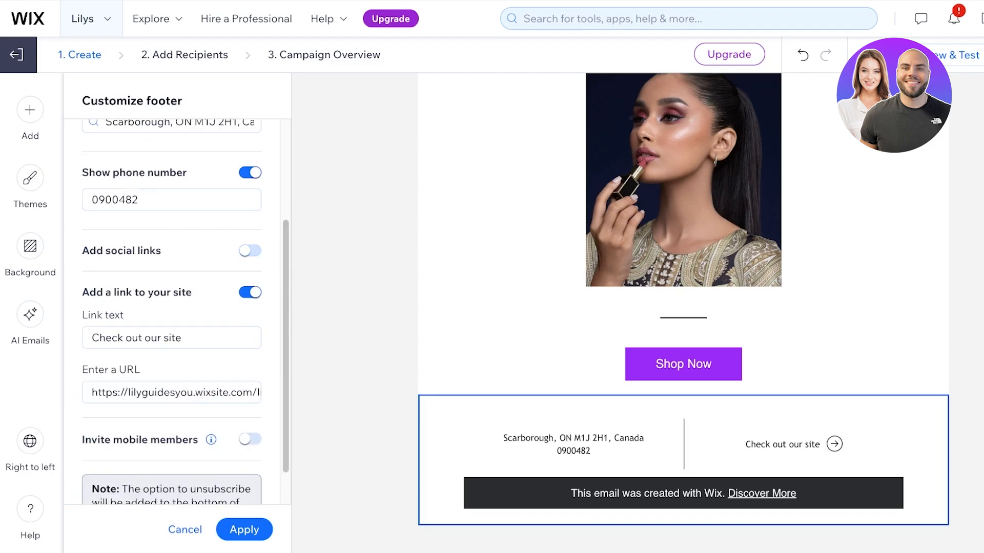
scroll("down", 3)
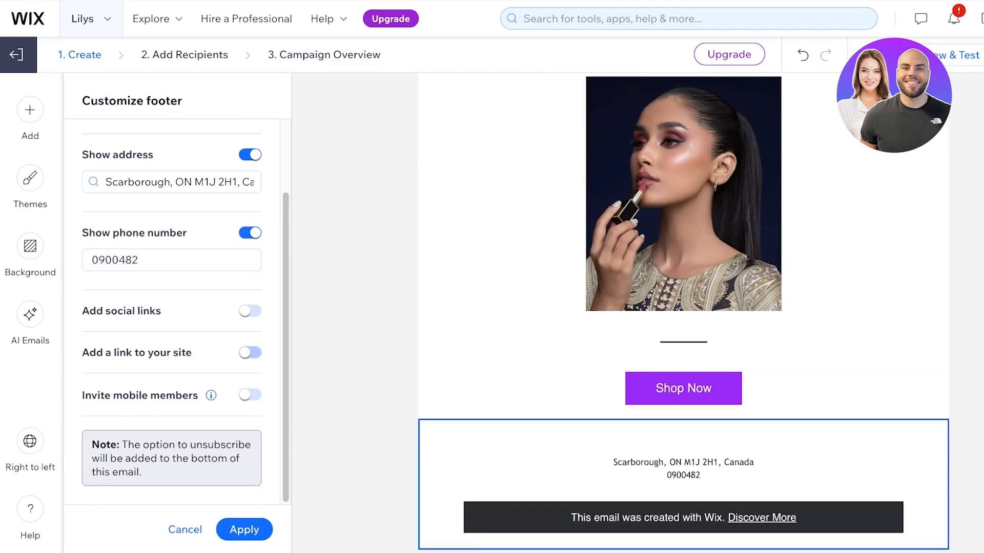
left_click(30, 116)
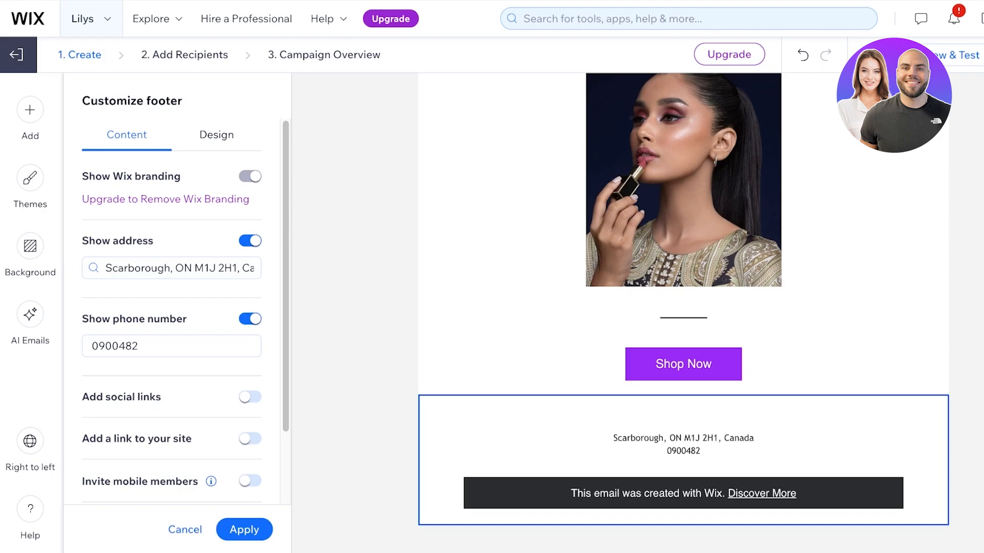
left_click(29, 111)
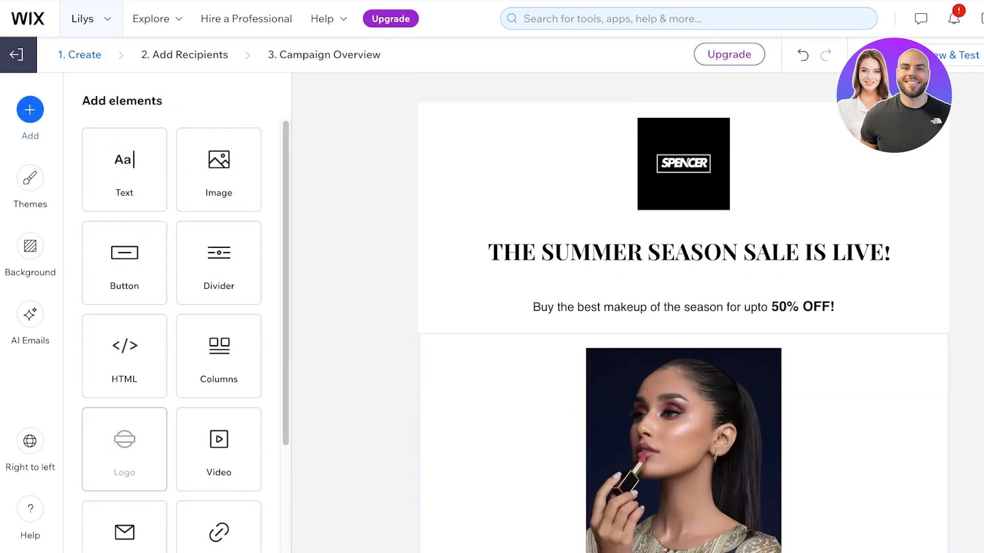
mouse_move(919, 19)
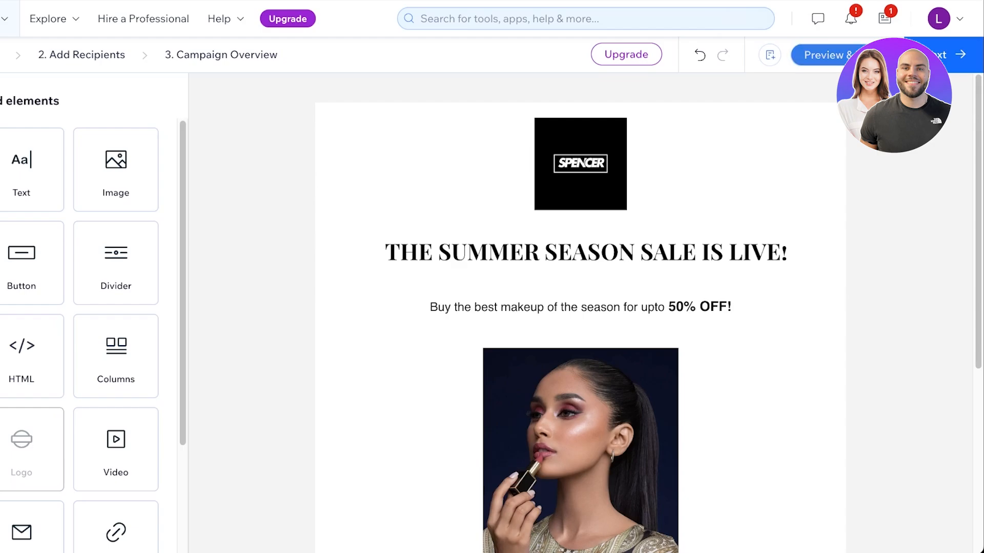
- Advance from the finished email design to the Add Recipients step
scroll("down", 3)
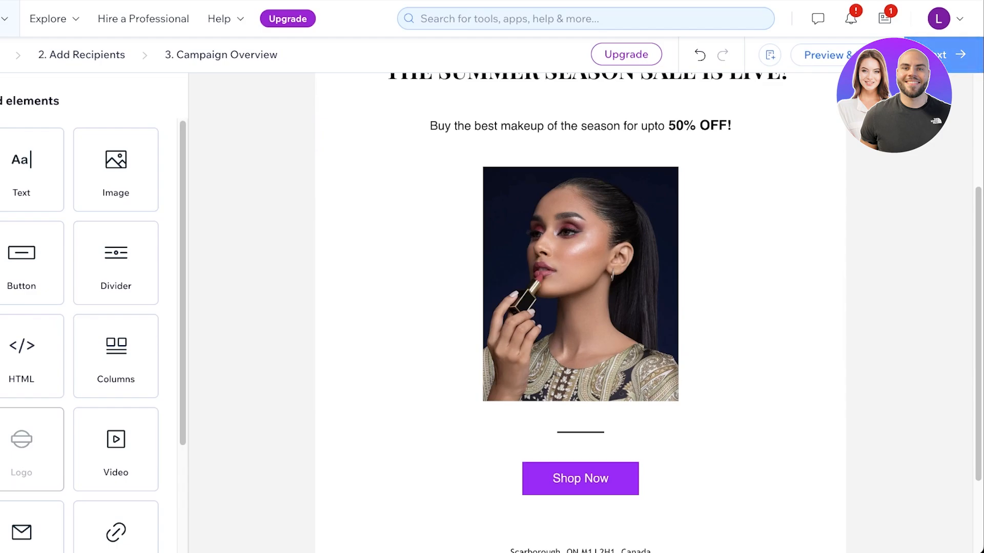
left_click(81, 53)
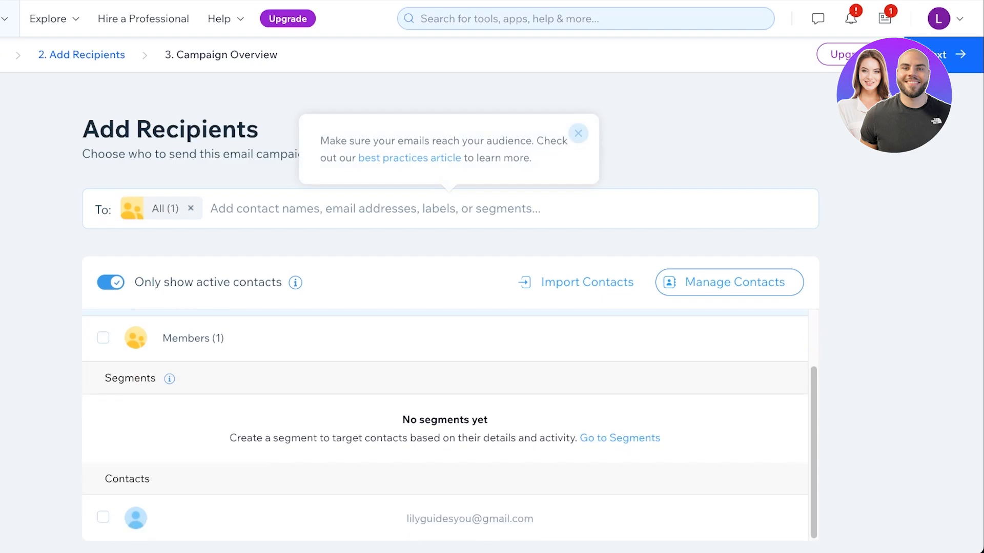
- Dismiss the best-practices tip and continue with All contacts to Campaign Overview
left_click(577, 133)
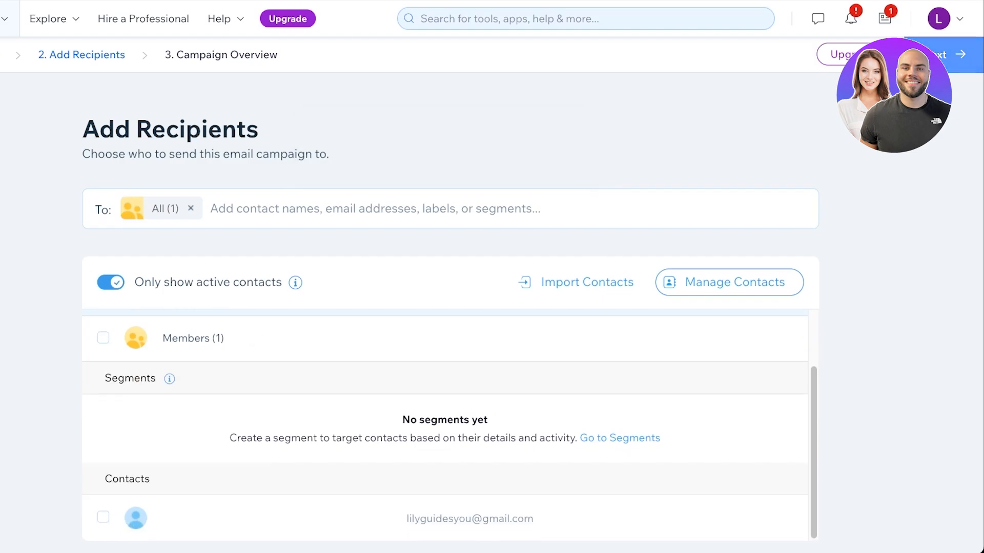
left_click(948, 54)
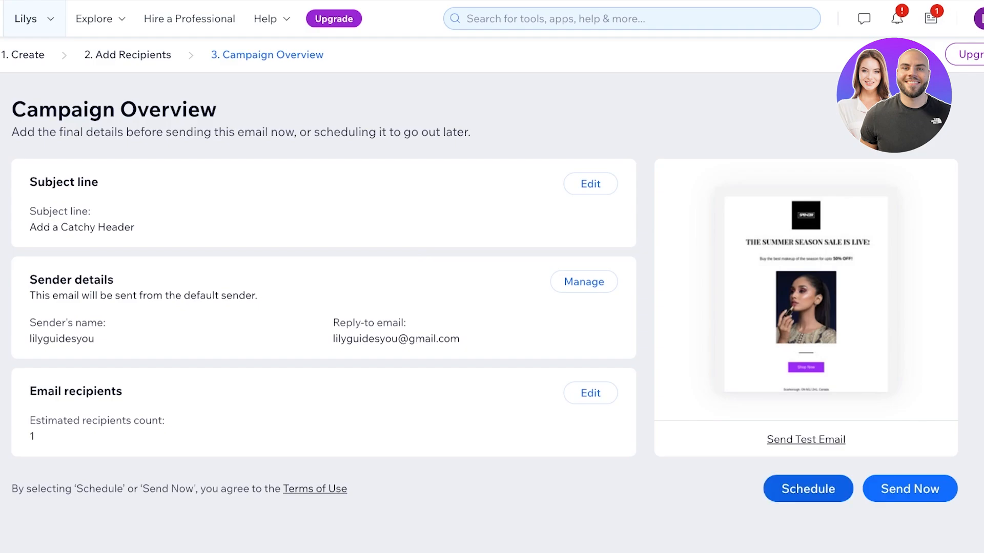
left_click(582, 282)
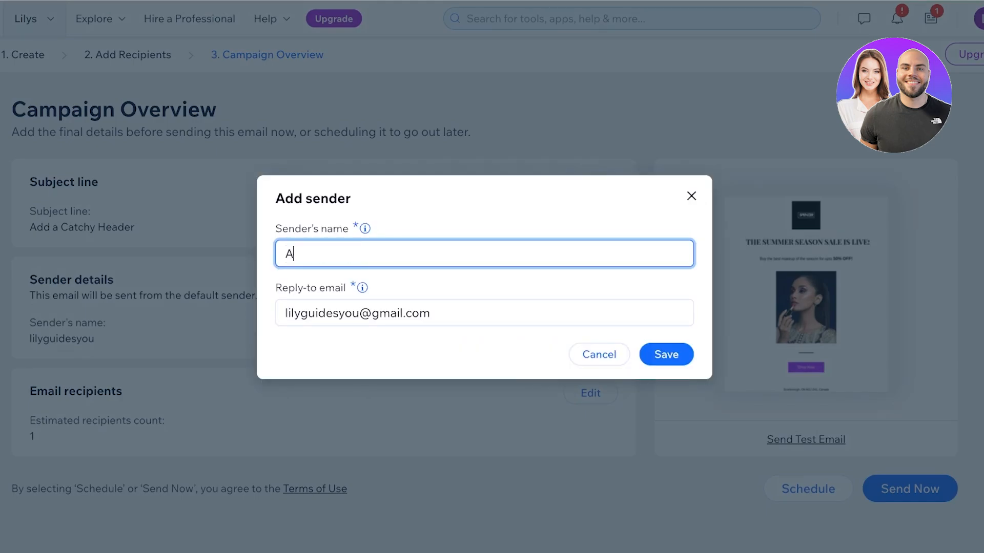
key("Backspace")
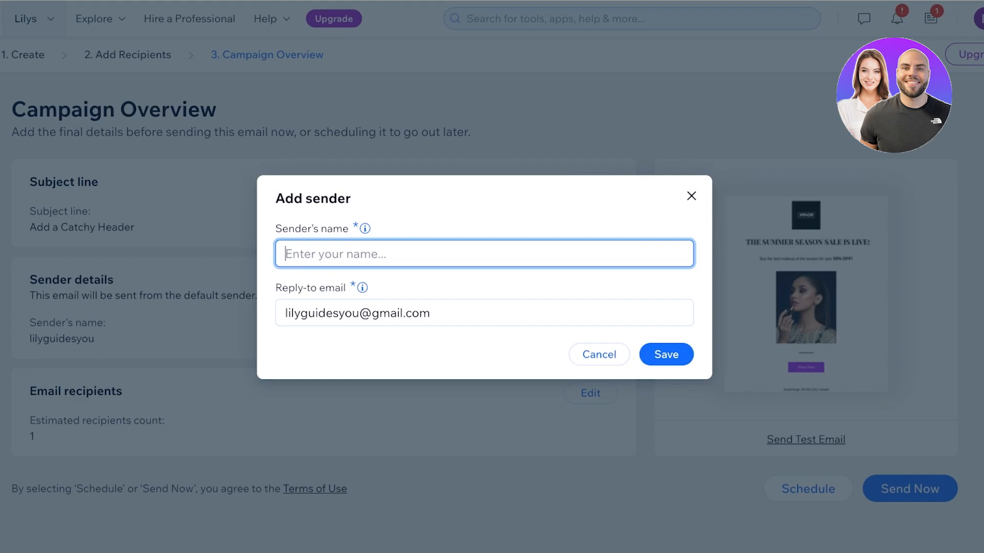
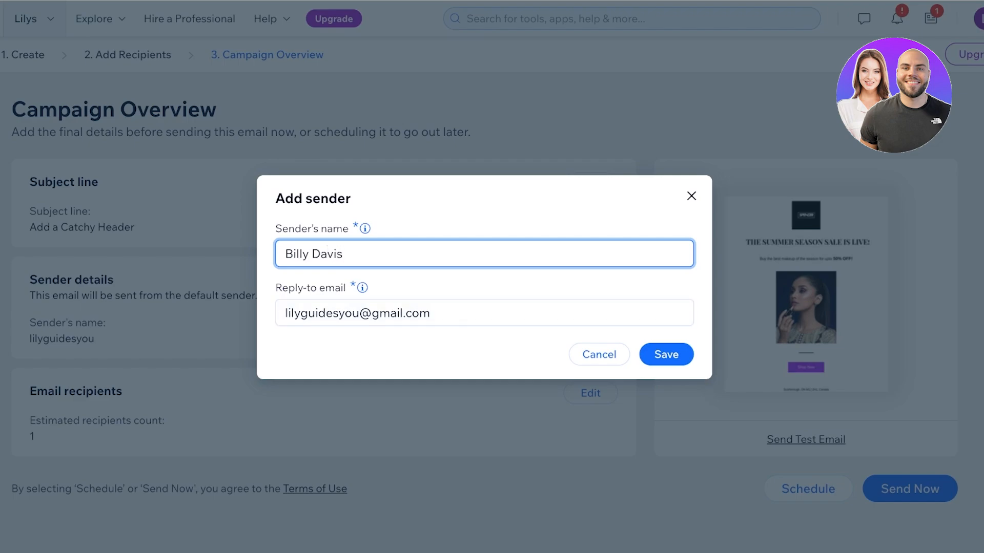
left_click(665, 354)
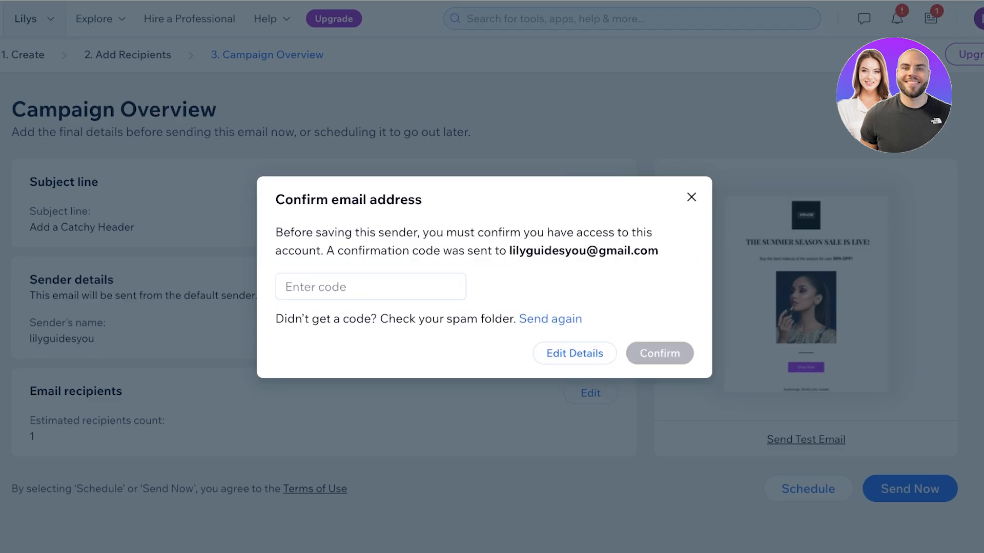
left_click(691, 197)
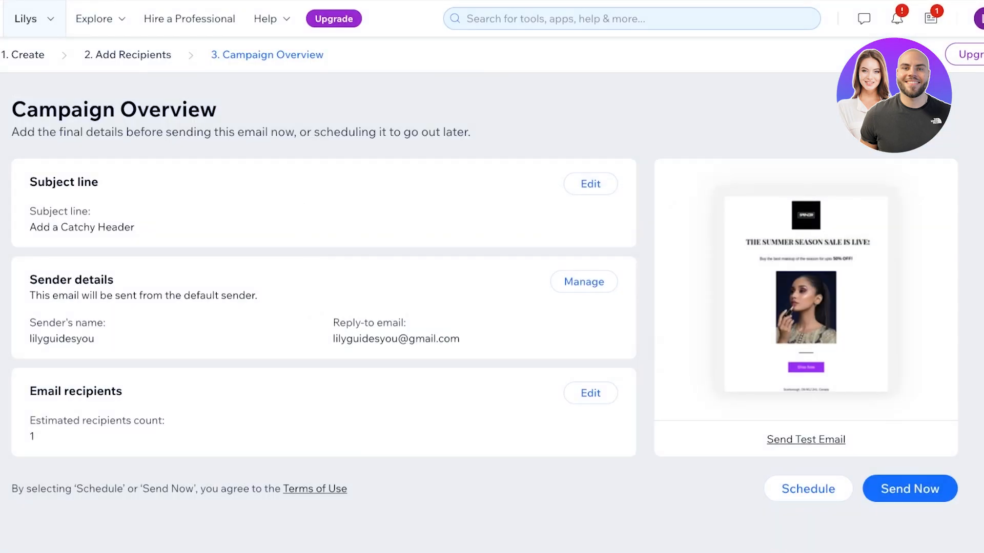
left_click(805, 439)
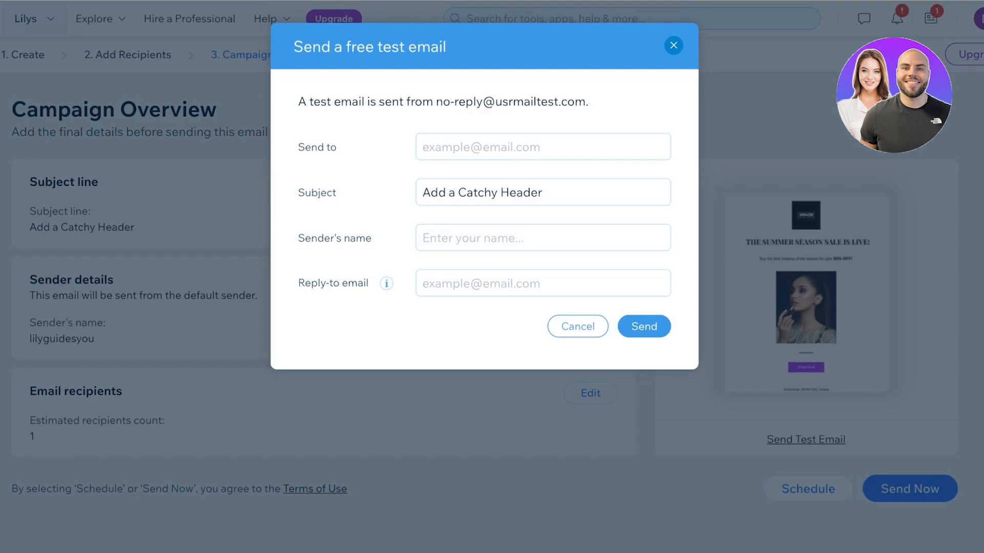
left_click(542, 146)
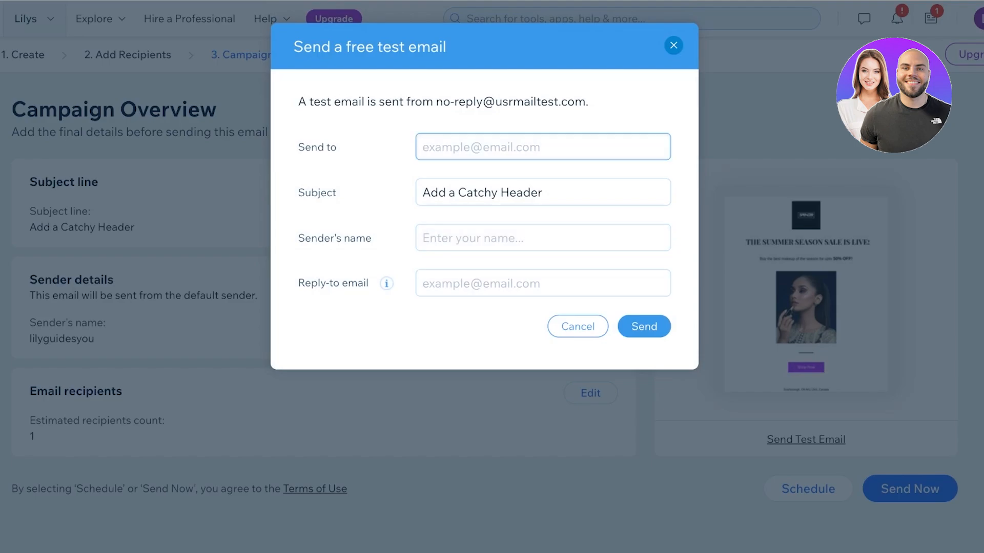
left_click(673, 45)
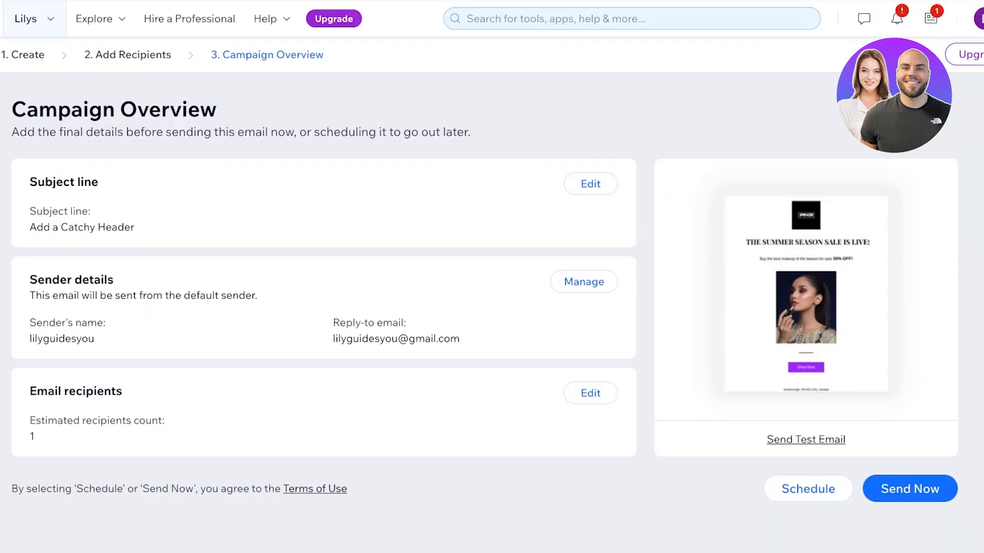
left_click(909, 489)
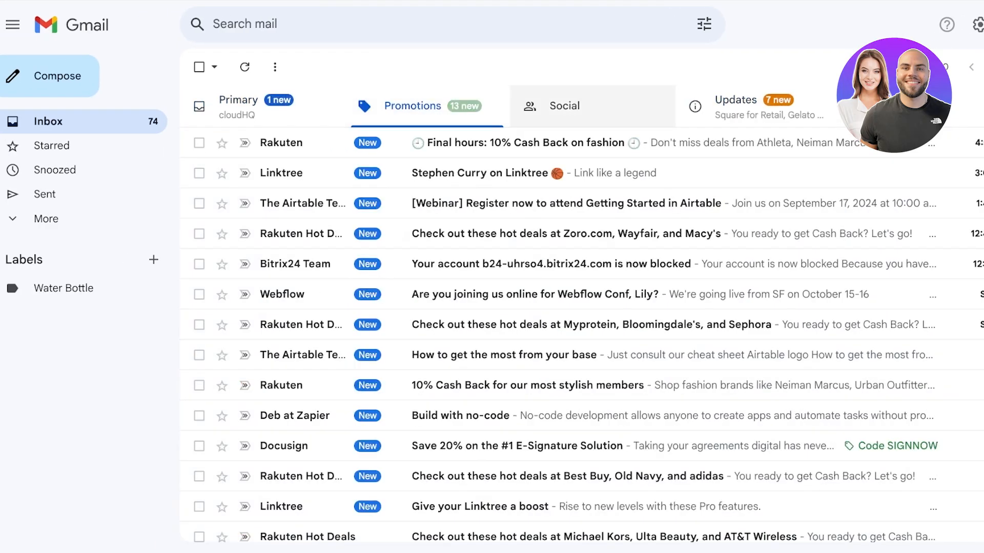
- Open the Wix confirmation code email from Gmail's Updates category
left_click(737, 100)
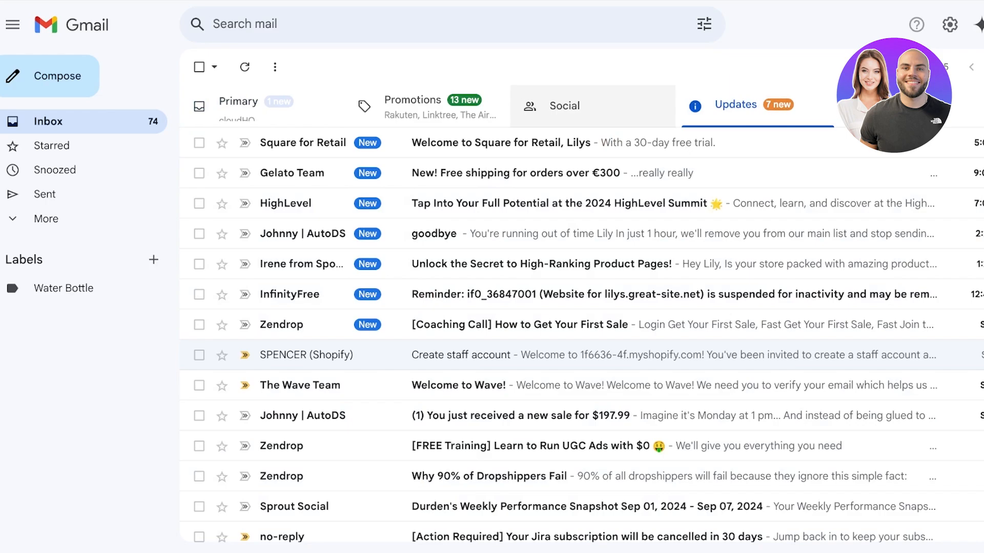
left_click(412, 101)
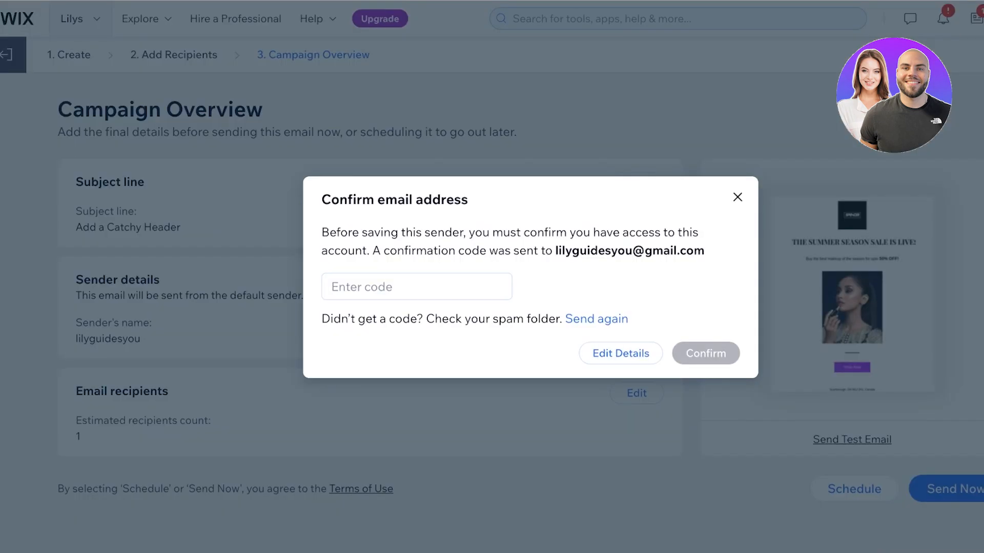
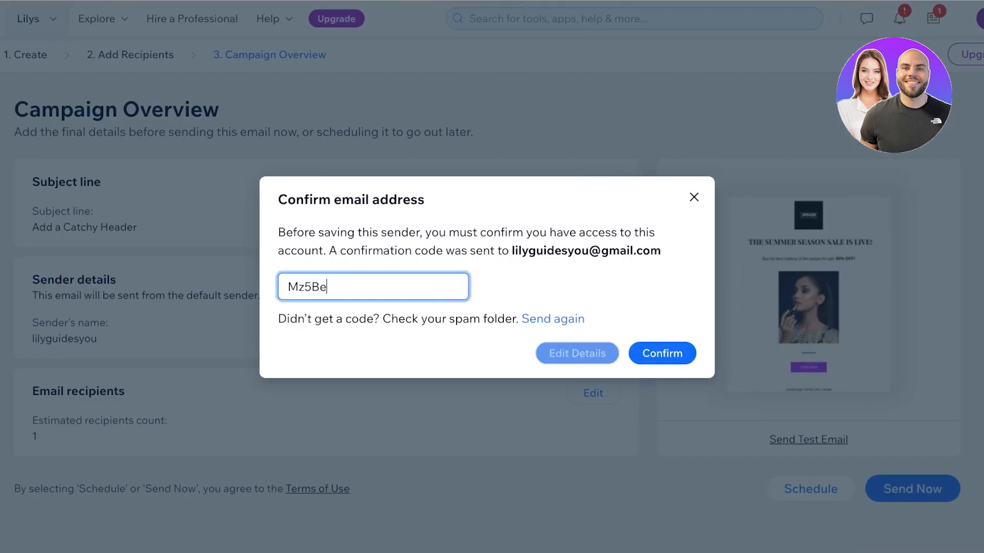
left_click(662, 353)
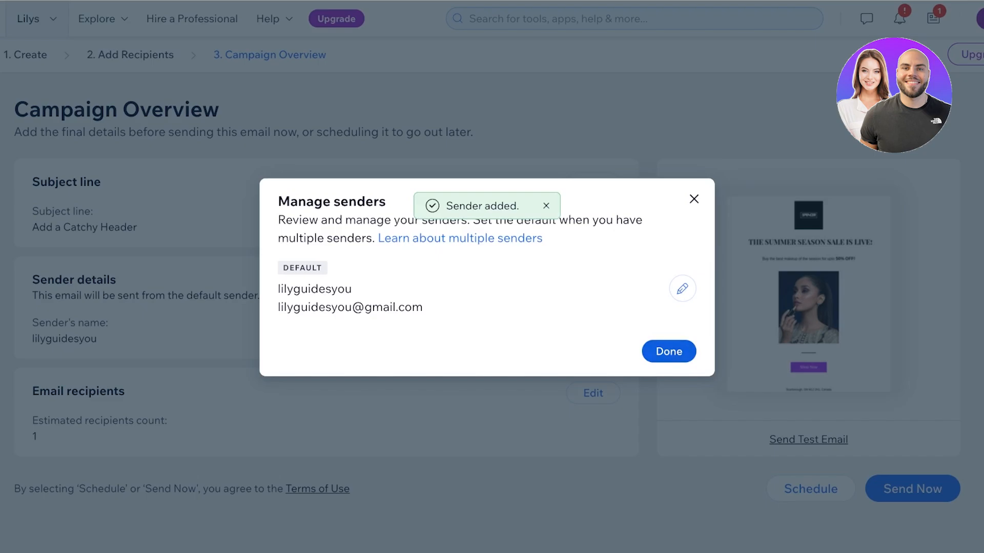
left_click(668, 352)
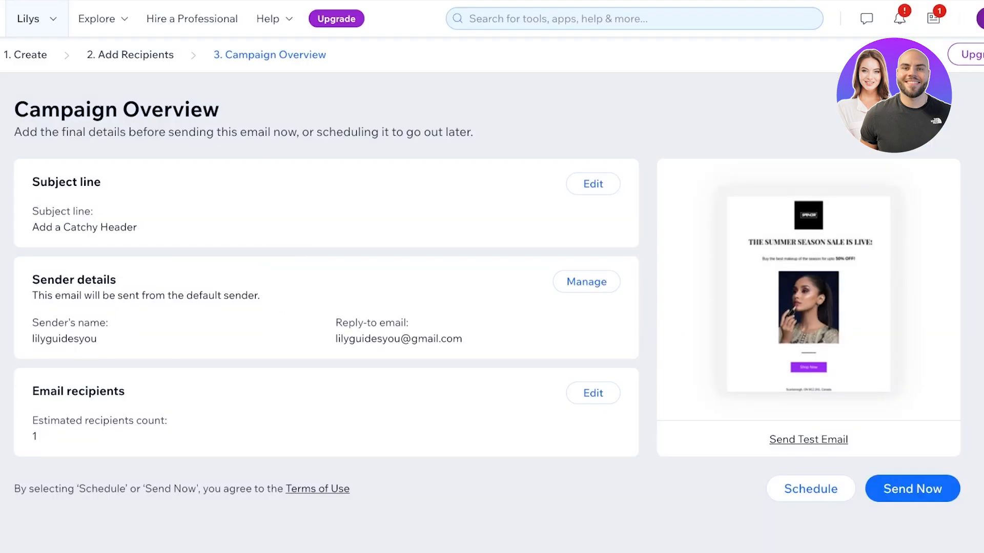
left_click(807, 439)
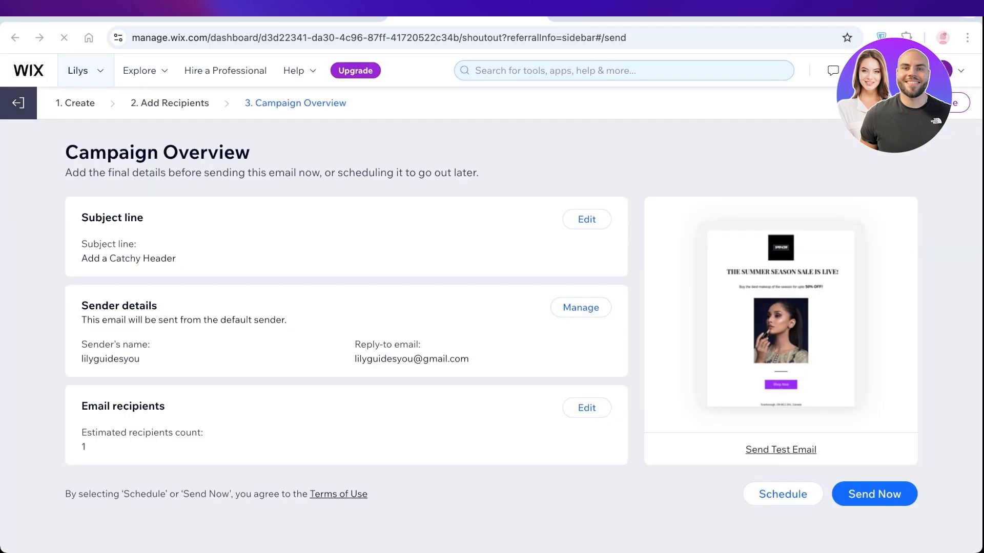
- Exit the campaign overview to the Wix dashboard's Welcome back page
left_click(873, 494)
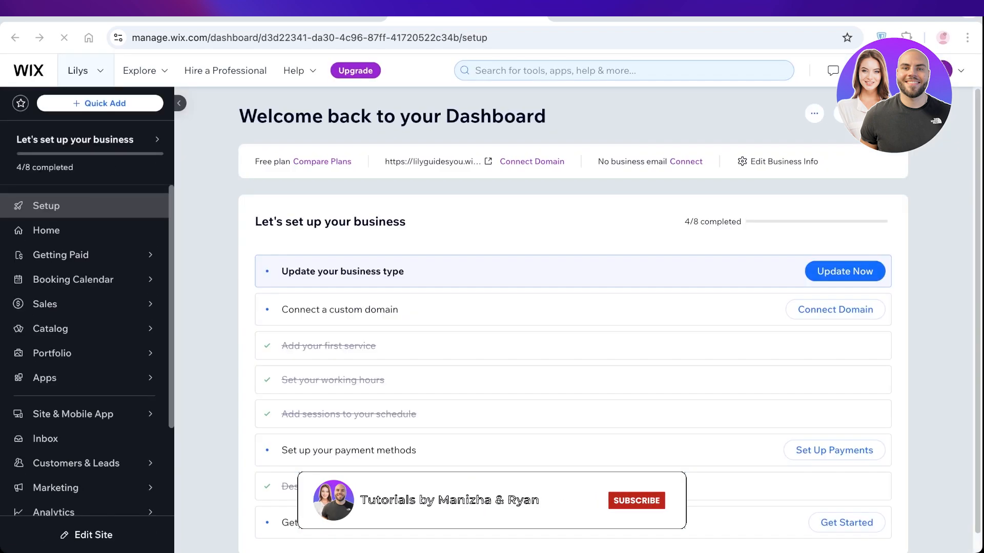
left_click(636, 501)
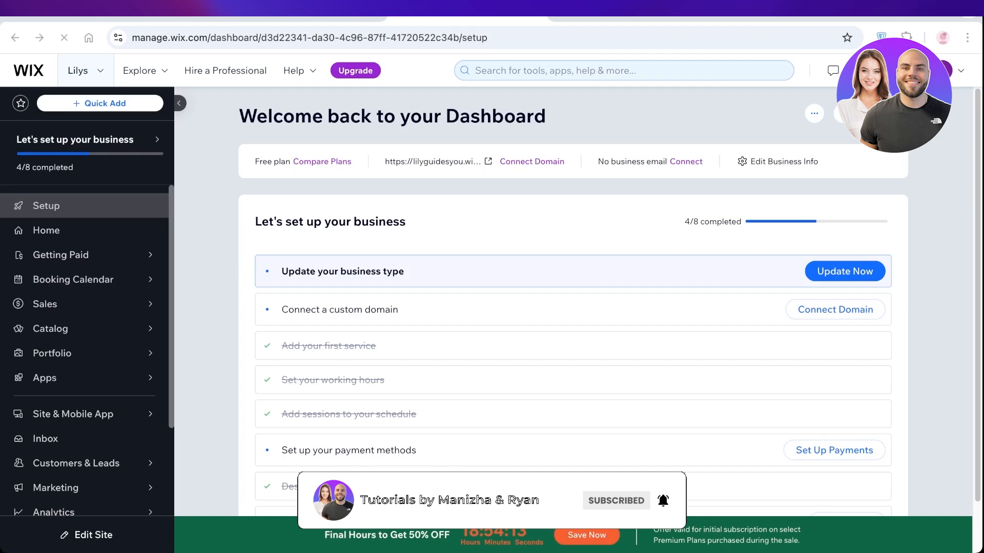